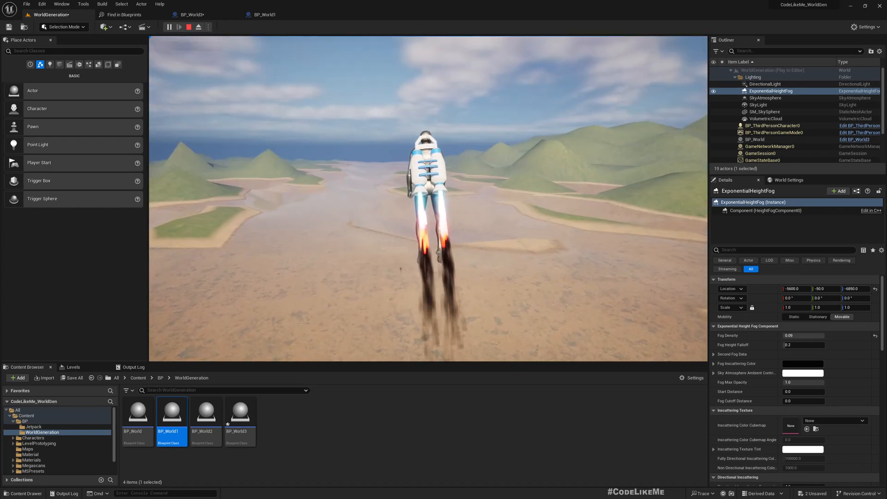
{"action": "mouse_move", "coordinate": [197, 26]}
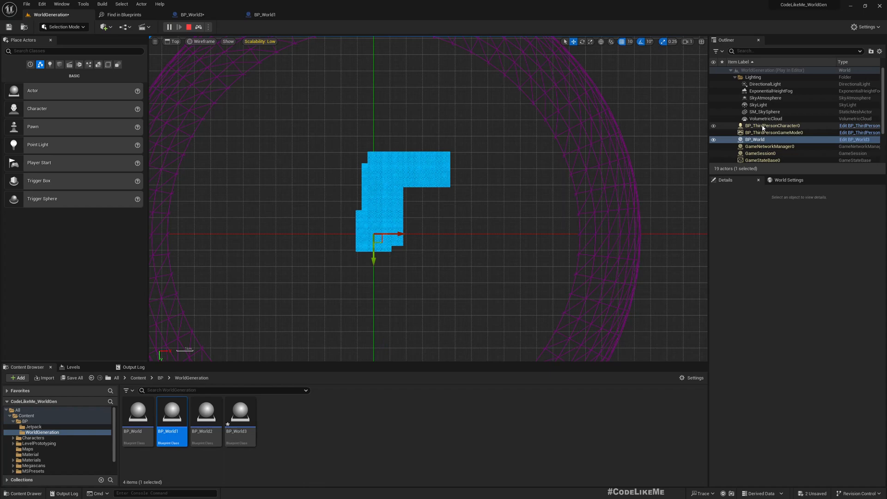
Step: Select BP_ThirdPersonCharacter0 in the Outliner and watch terrain tiles spawn along its flight path
{"action": "left_click", "coordinate": [769, 126]}
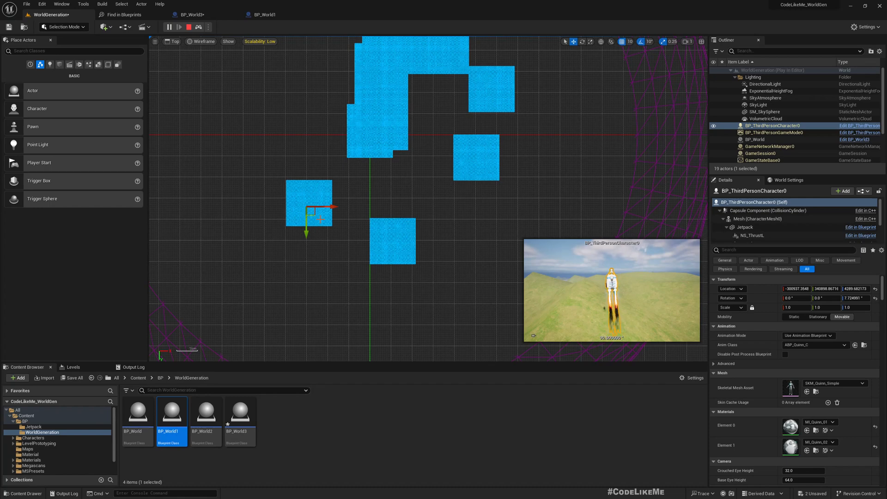
{"action": "left_click", "coordinate": [755, 139]}
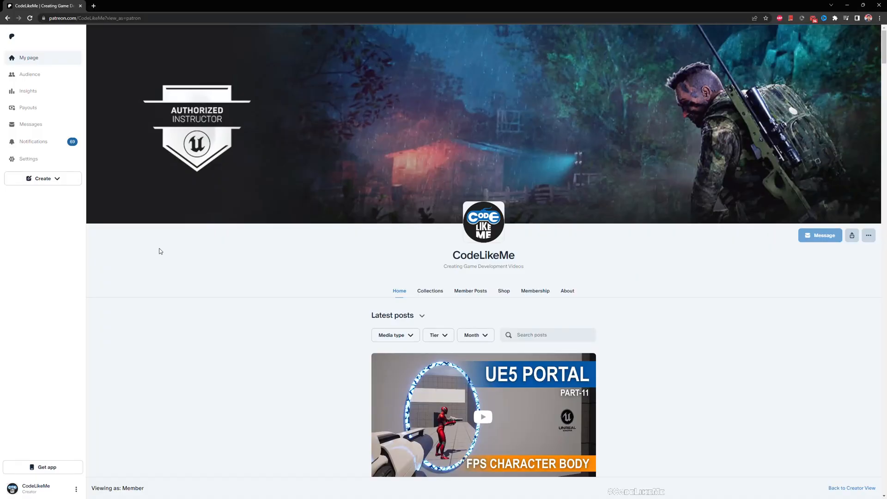
Step: Scroll the Patreon Latest posts feed down to the Dishonored Timepiece post
{"action": "scroll", "scroll_direction": "down", "scroll_amount": 3}
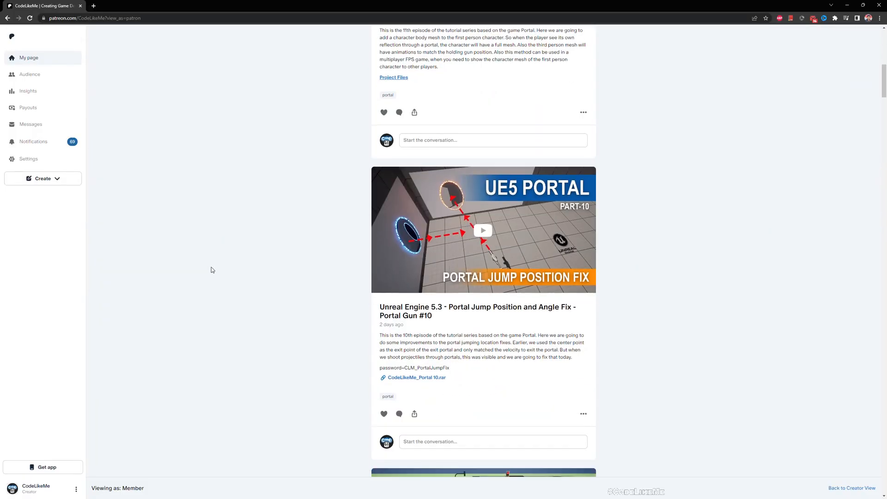
{"action": "scroll", "scroll_direction": "down", "scroll_amount": 3}
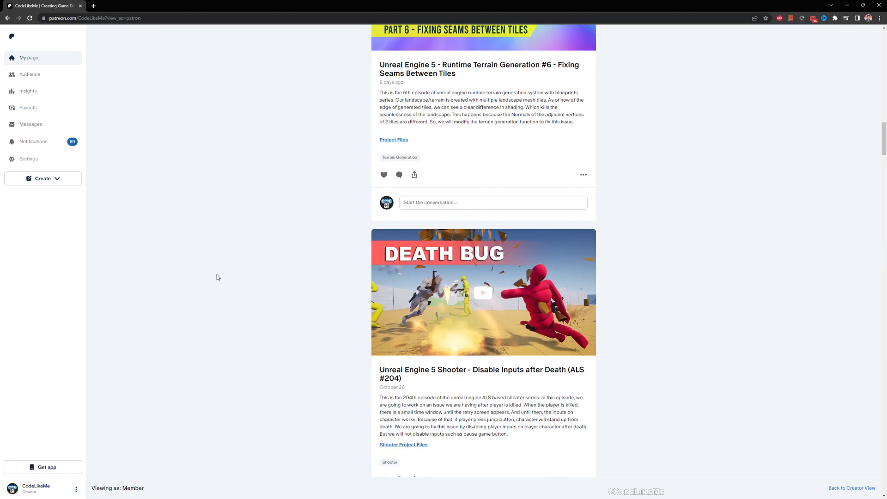
{"action": "scroll", "scroll_direction": "down", "scroll_amount": 3}
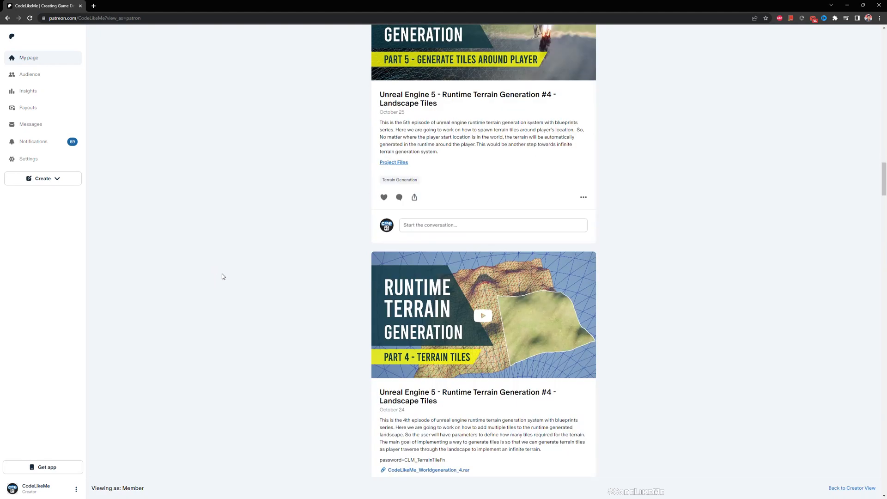
{"action": "scroll", "scroll_direction": "down", "scroll_amount": 3}
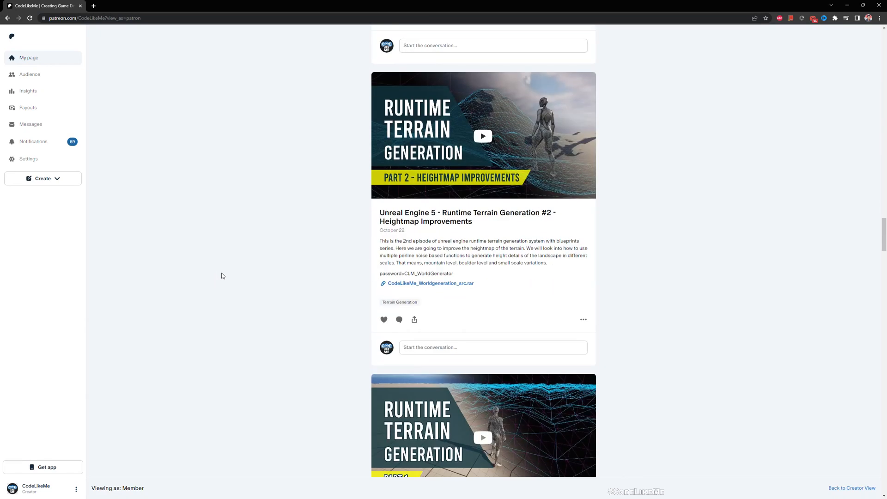
{"action": "scroll", "scroll_direction": "down", "scroll_amount": 3}
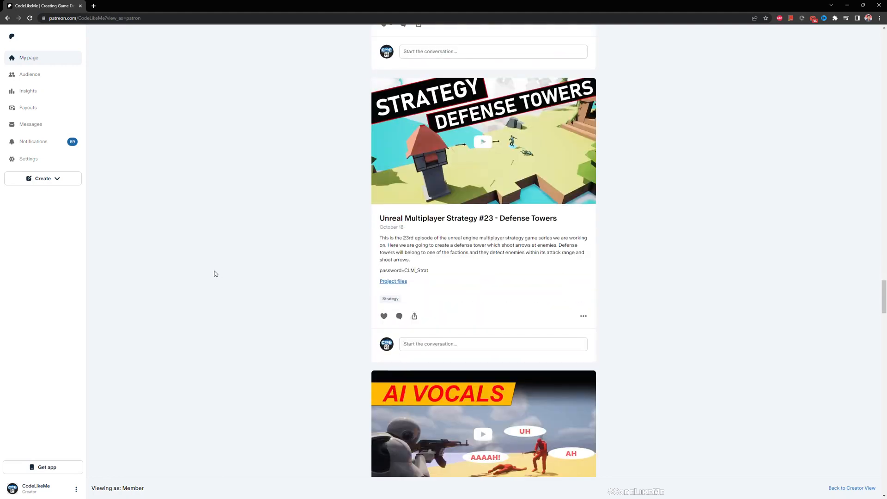
{"action": "scroll", "scroll_direction": "down", "scroll_amount": 3}
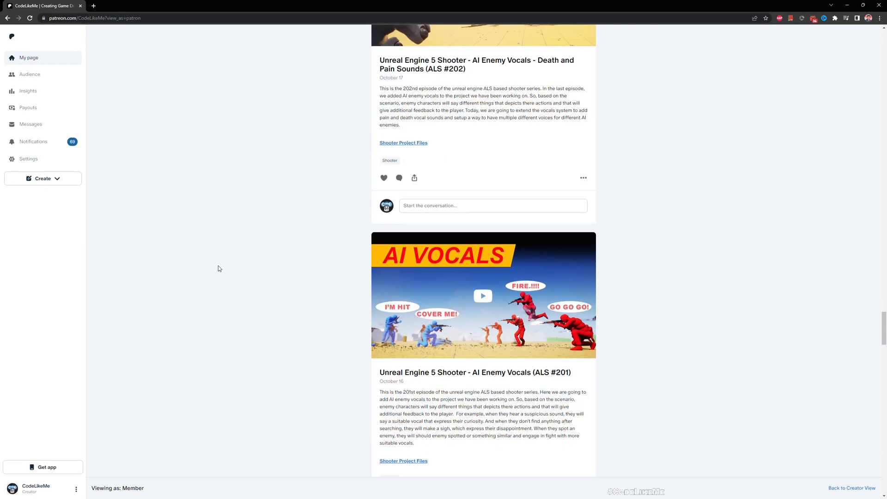
{"action": "scroll", "scroll_direction": "down", "scroll_amount": 3}
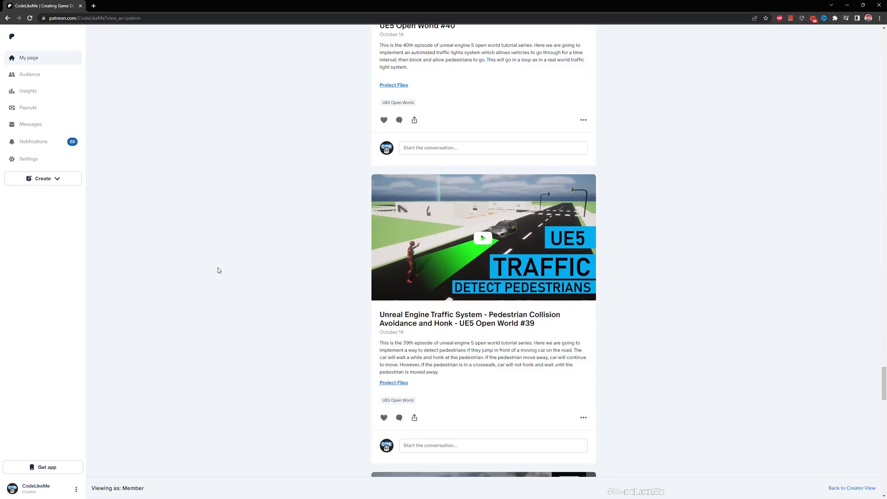
{"action": "scroll", "scroll_direction": "down", "scroll_amount": 3}
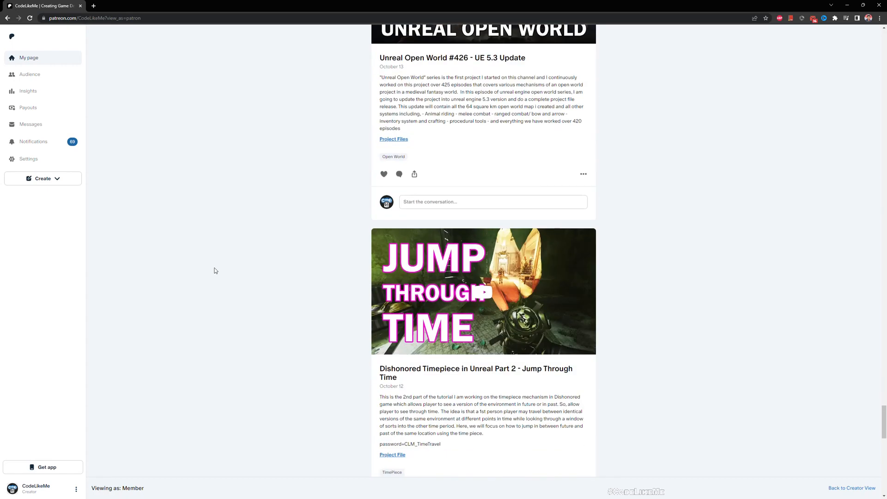
{"action": "scroll", "scroll_direction": "down", "scroll_amount": 3}
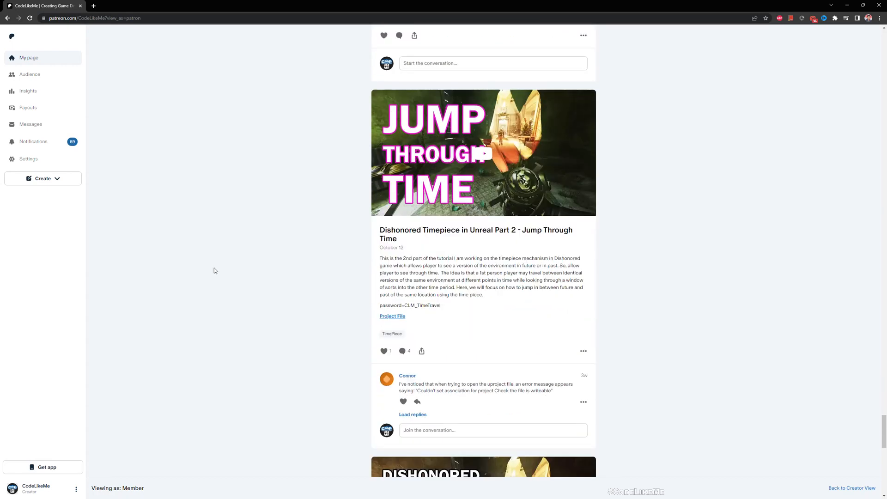
{"action": "scroll", "scroll_direction": "down", "scroll_amount": 3}
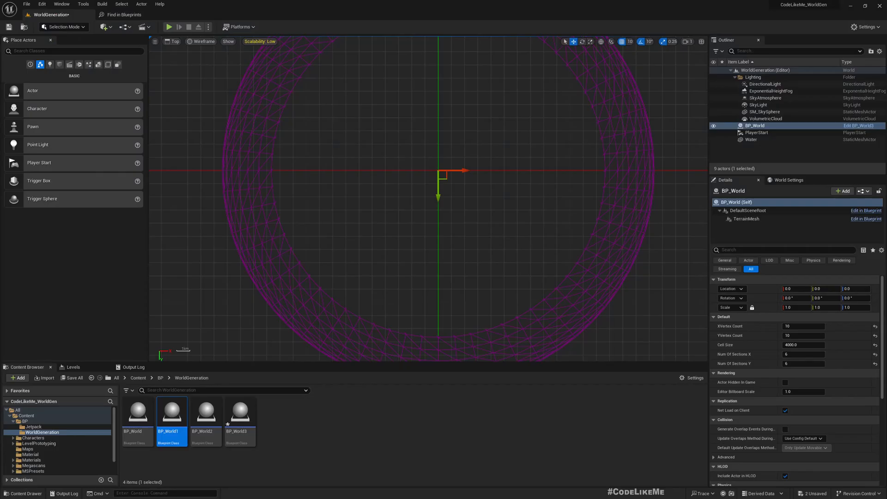
{"action": "left_click_drag", "start_coordinate": [448, 170], "coordinate": [402, 216]}
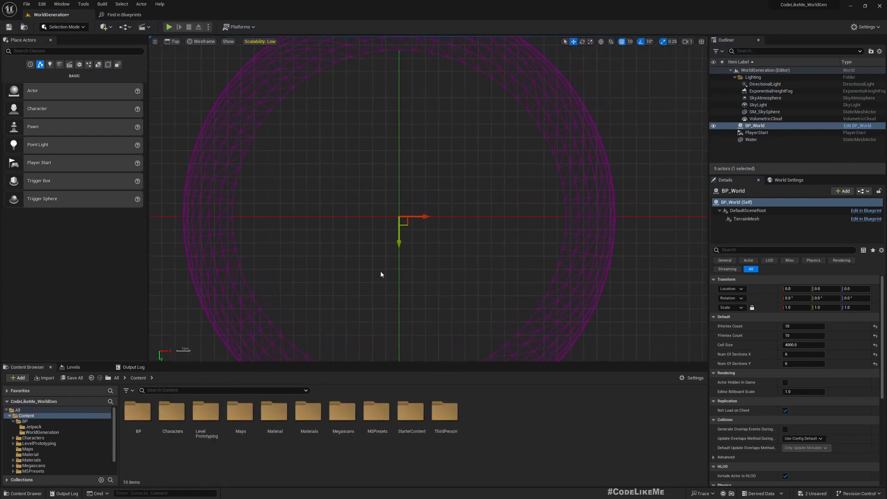
{"action": "mouse_move", "coordinate": [170, 26]}
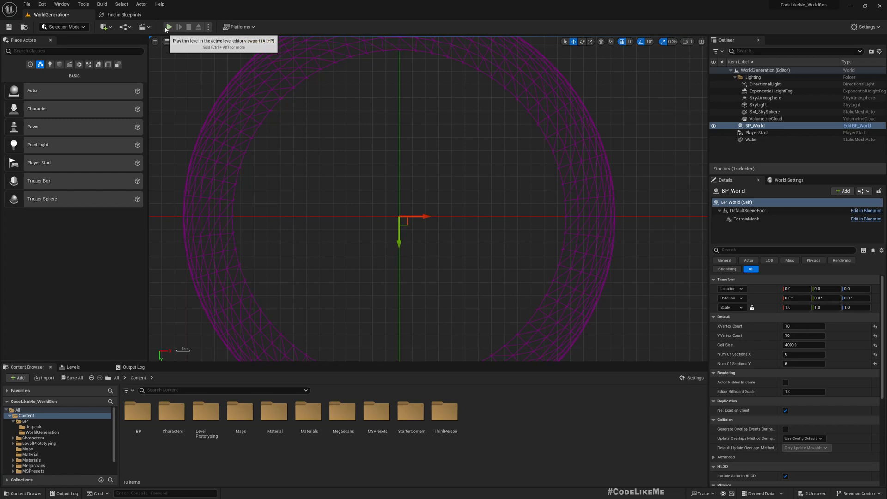
{"action": "left_click", "coordinate": [169, 27]}
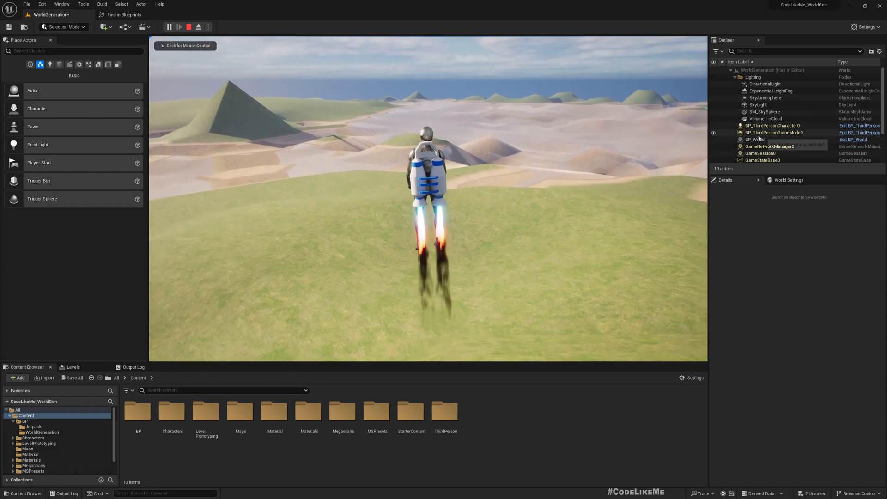
{"action": "left_click", "coordinate": [772, 126]}
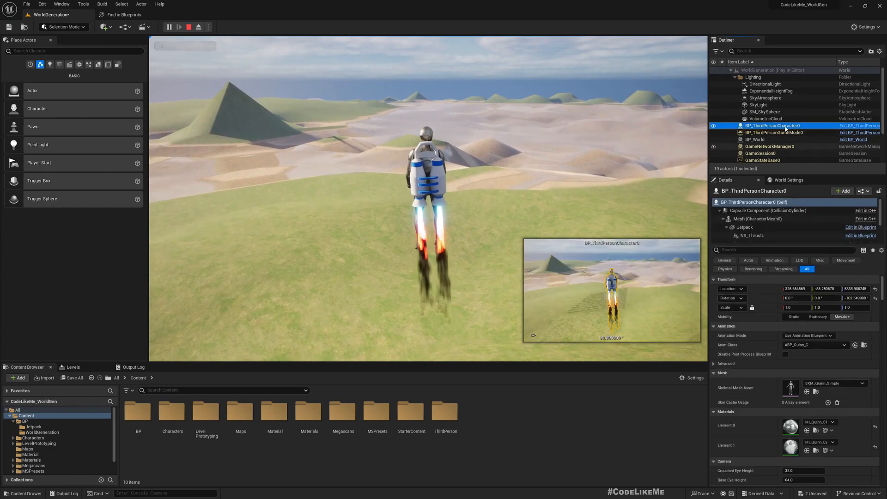
{"action": "left_click", "coordinate": [755, 138]}
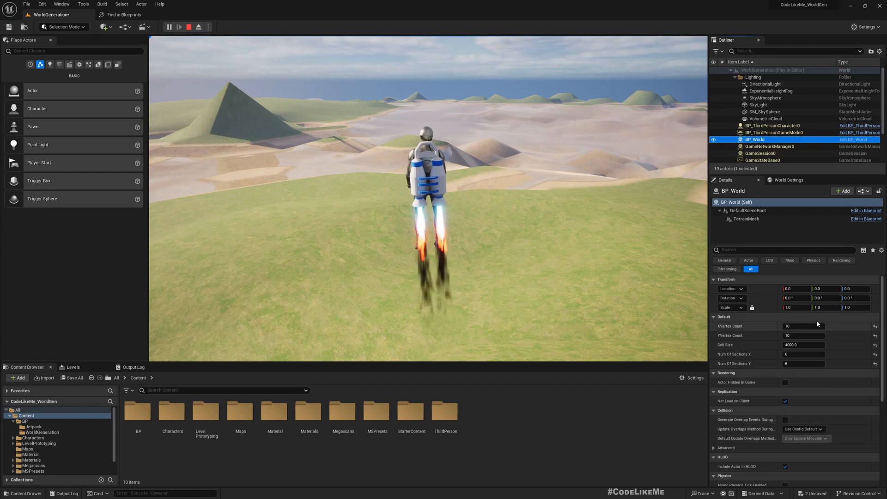
{"action": "mouse_move", "coordinate": [199, 26]}
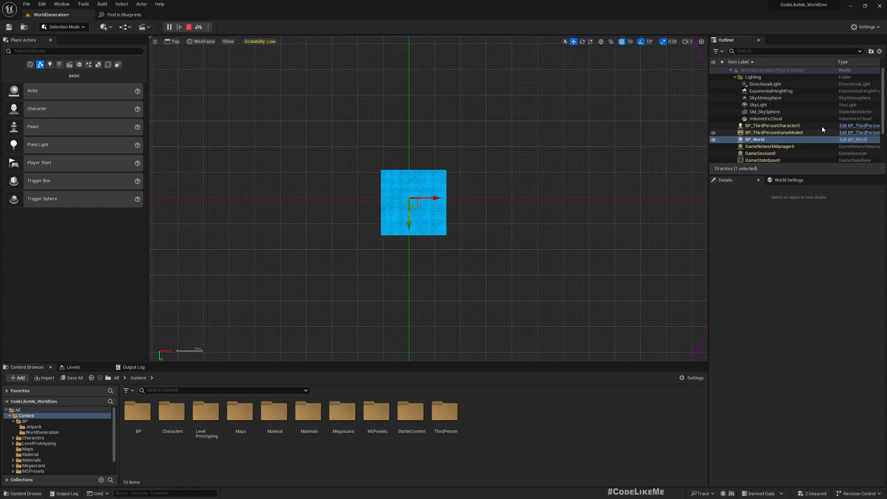
{"action": "left_click", "coordinate": [772, 126]}
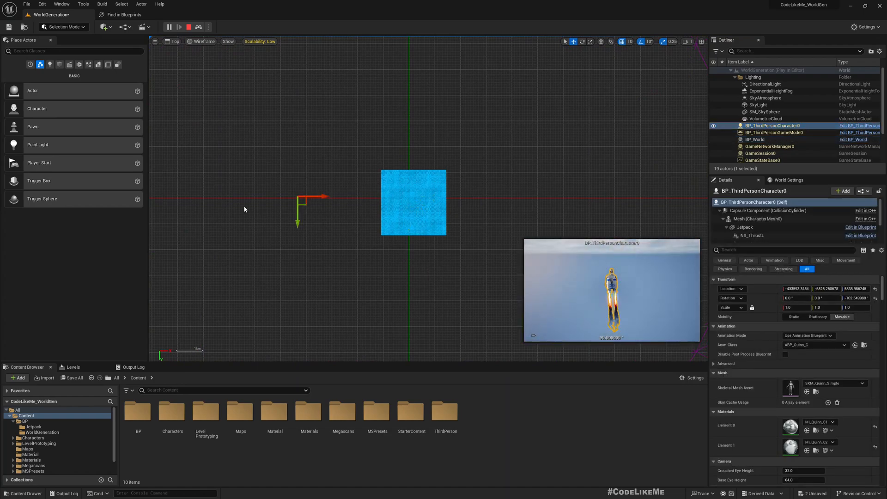
{"action": "left_click", "coordinate": [182, 25]}
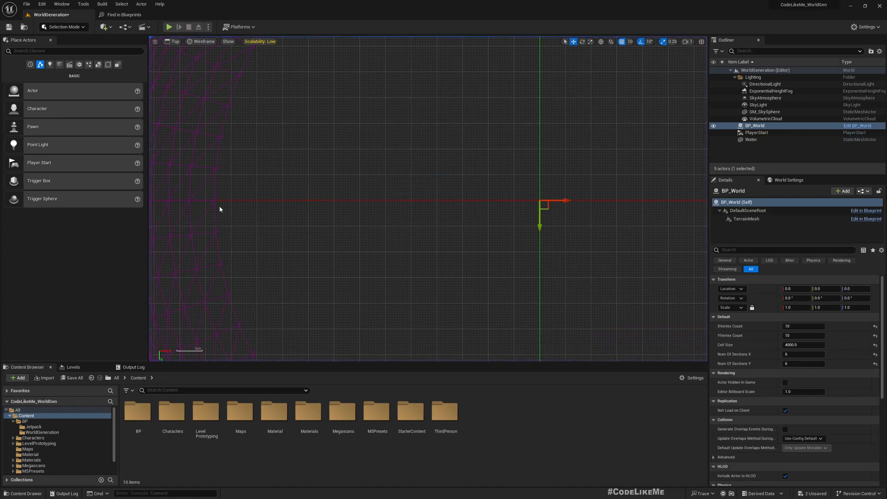
{"action": "mouse_move", "coordinate": [225, 183]}
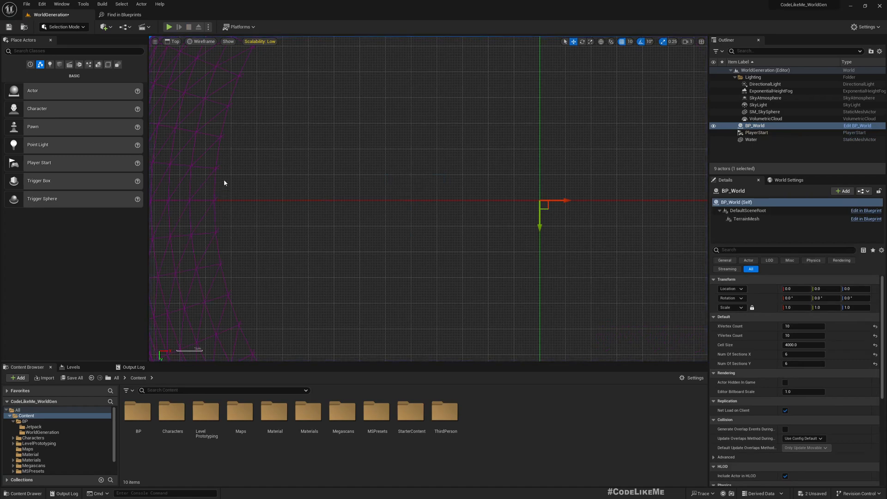
{"action": "mouse_move", "coordinate": [856, 126]}
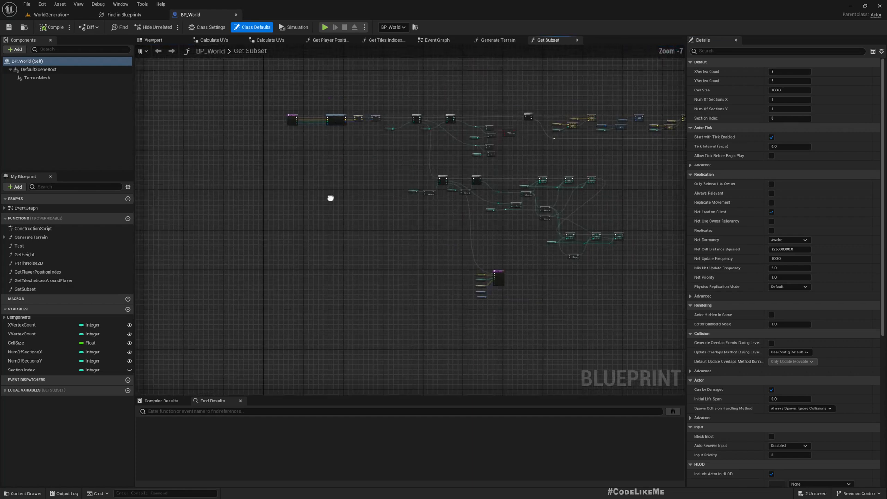
Step: In the event graph, insert a Subtract 1 node after XVertex Count before the Cell Size multiply
{"action": "left_click", "coordinate": [22, 370]}
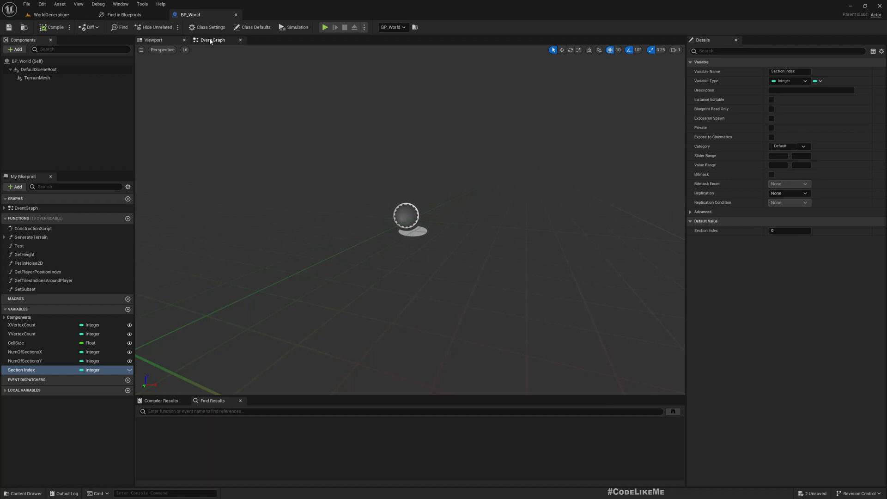
{"action": "left_click", "coordinate": [212, 39]}
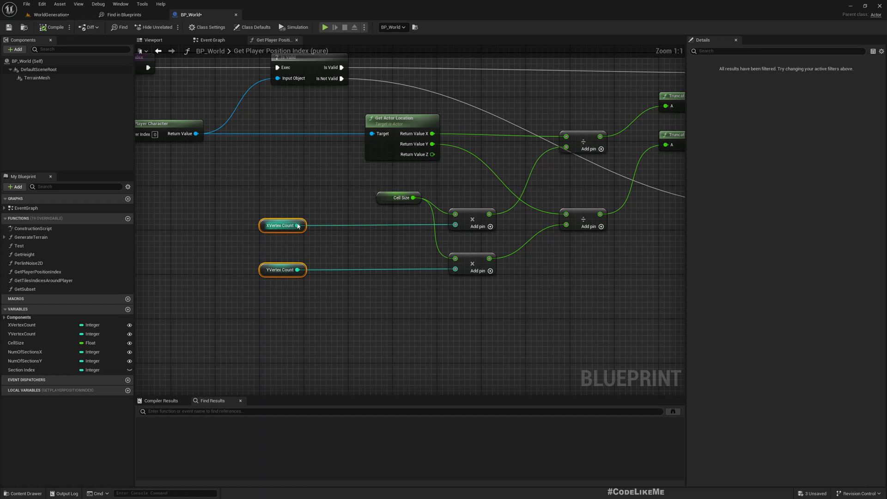
{"action": "left_click_drag", "start_coordinate": [298, 226], "coordinate": [335, 245]}
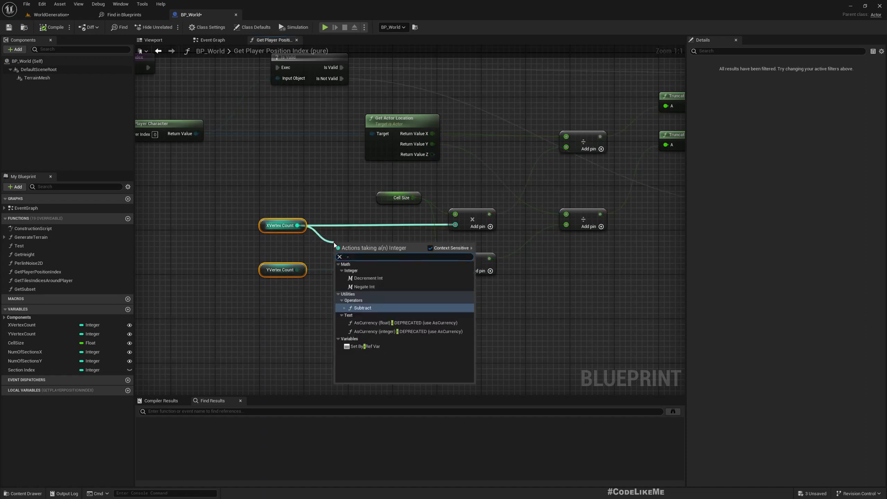
{"action": "left_click", "coordinate": [362, 307]}
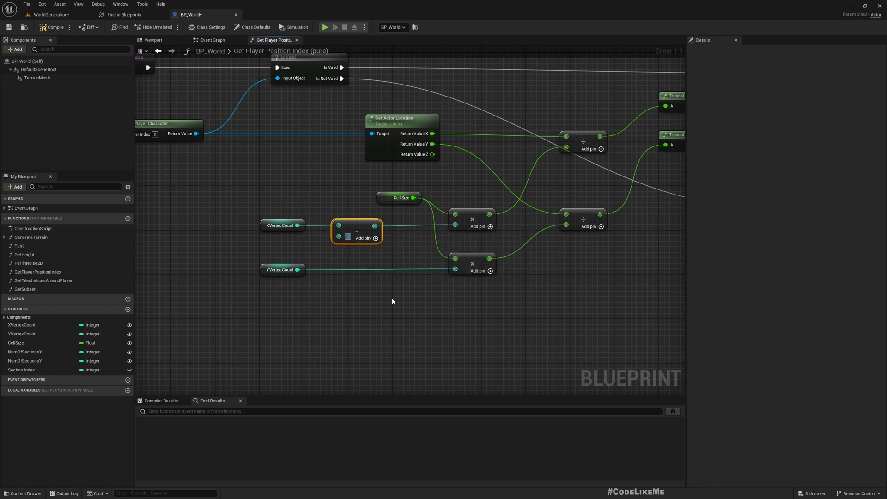
Step: Insert a Subtract 1 node after YVertex Count and review the XVertex Count variable settings
{"action": "left_click_drag", "start_coordinate": [298, 269], "coordinate": [342, 291]}
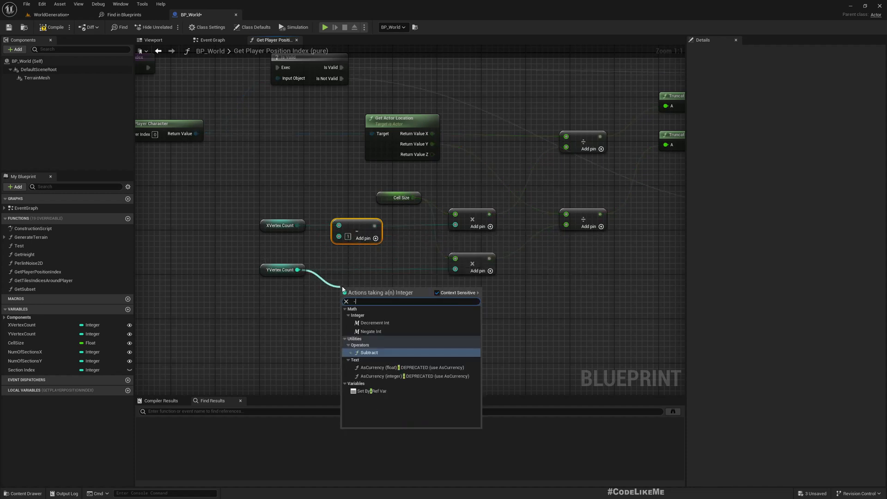
{"action": "left_click", "coordinate": [368, 353]}
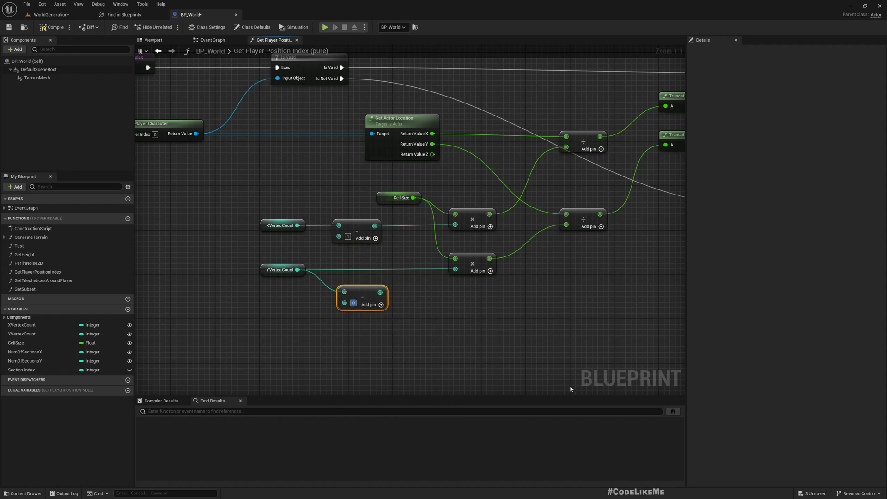
{"action": "mouse_move", "coordinate": [360, 281]}
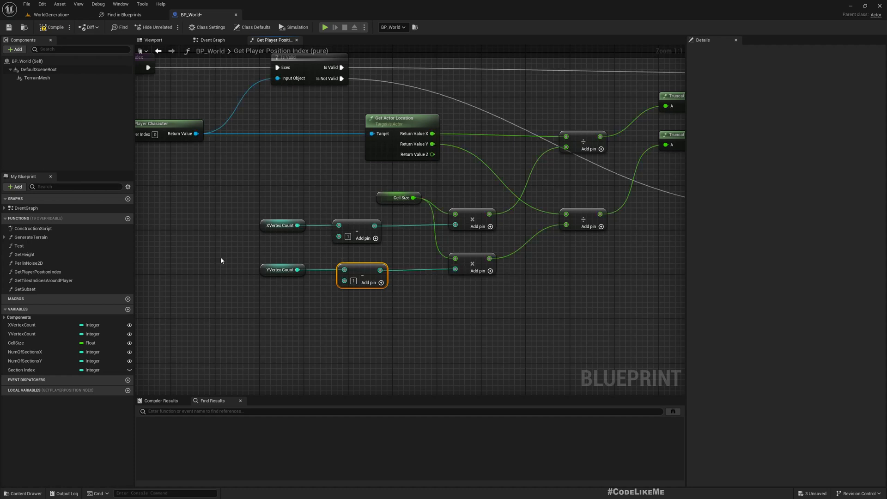
{"action": "left_click", "coordinate": [283, 225]}
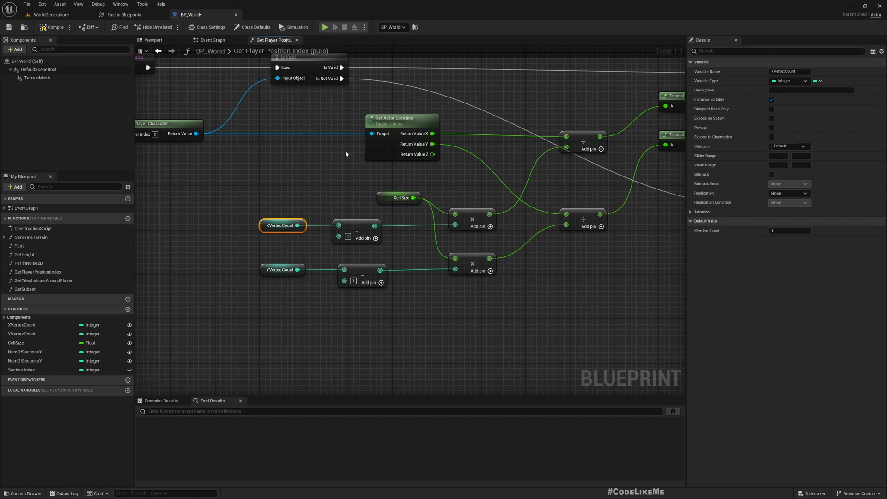
{"action": "mouse_move", "coordinate": [436, 288]}
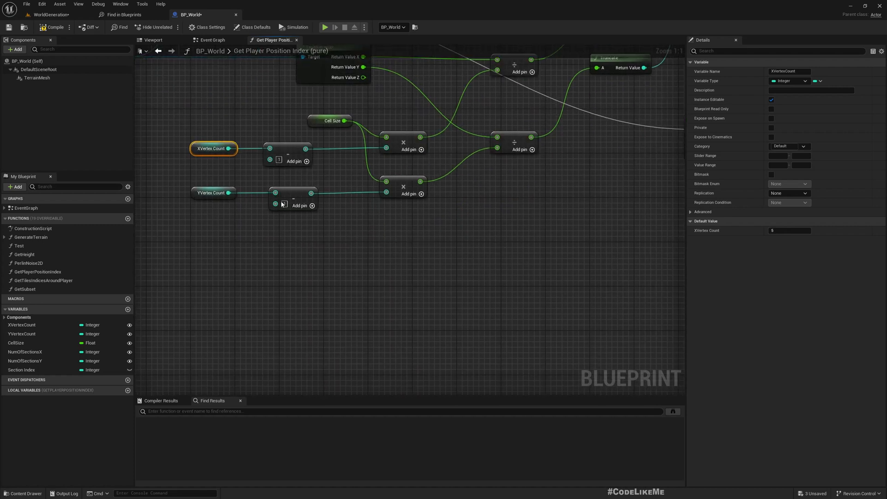
{"action": "mouse_move", "coordinate": [297, 210]}
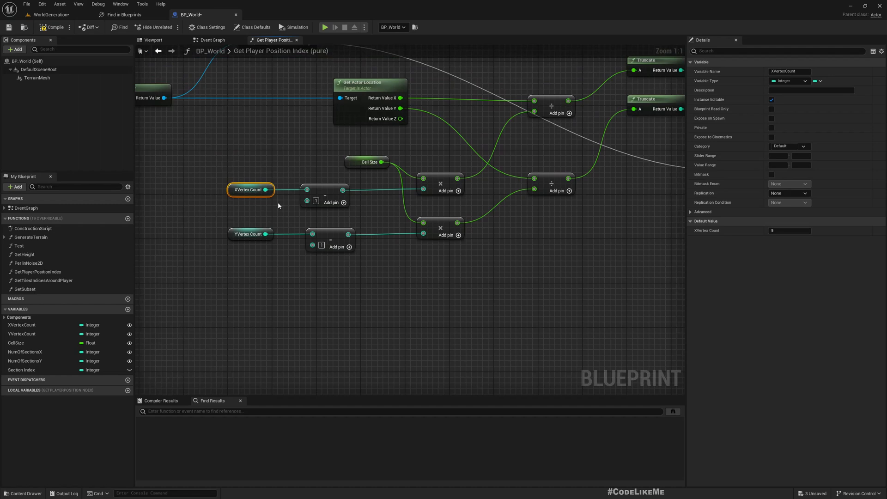
{"action": "mouse_move", "coordinate": [296, 214]}
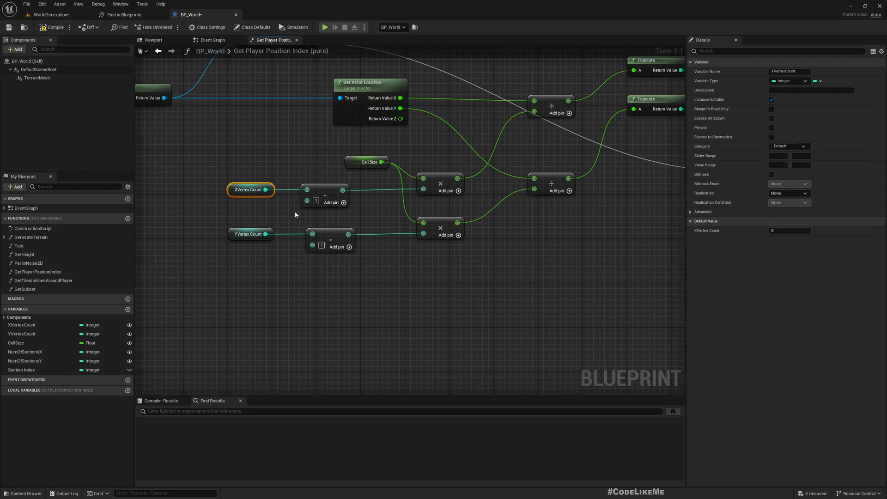
{"action": "scroll", "scroll_direction": "down", "scroll_amount": 3}
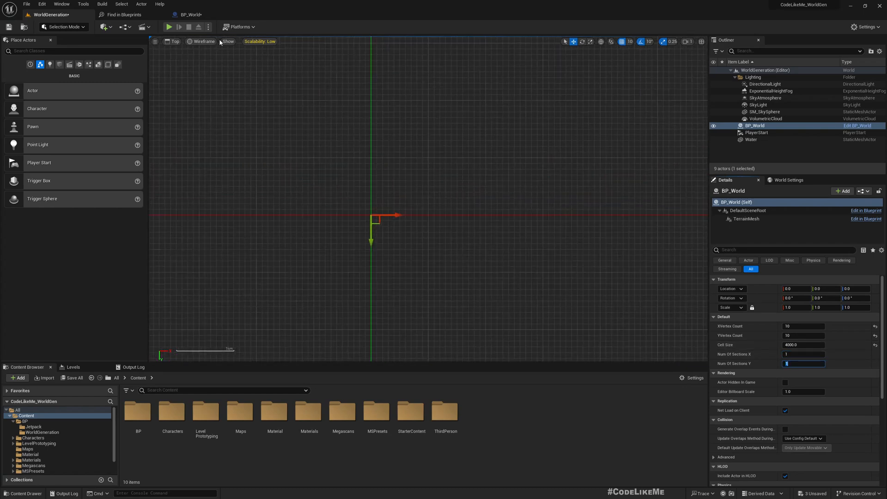
Step: Review Net Mode and Simulate in the Play options, then set Num Of Sections X to 2
{"action": "left_click", "coordinate": [209, 26]}
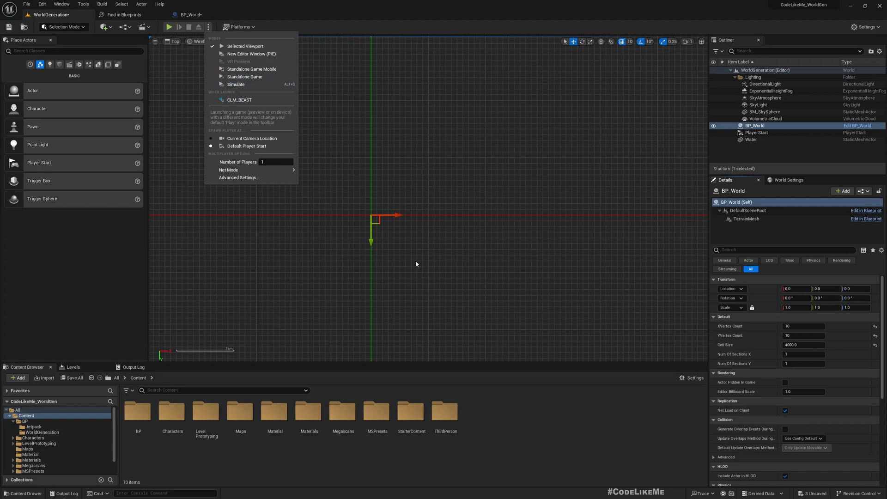
{"action": "mouse_move", "coordinate": [229, 170]}
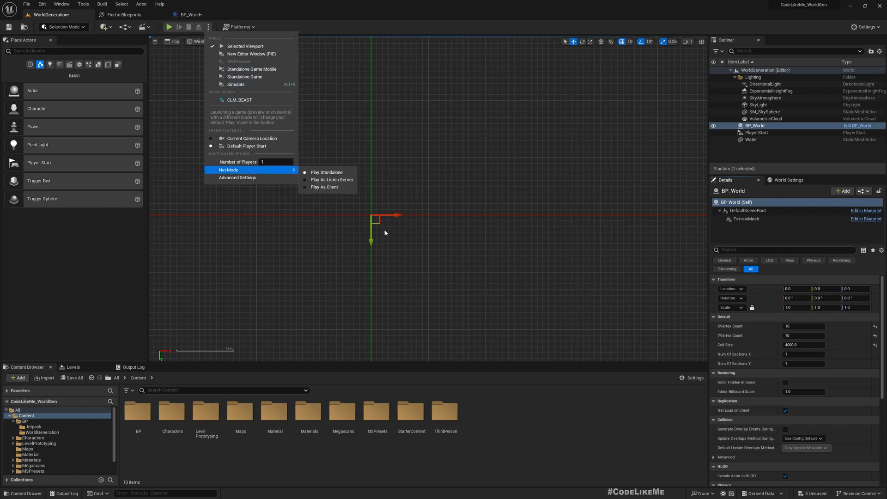
{"action": "mouse_move", "coordinate": [250, 84]}
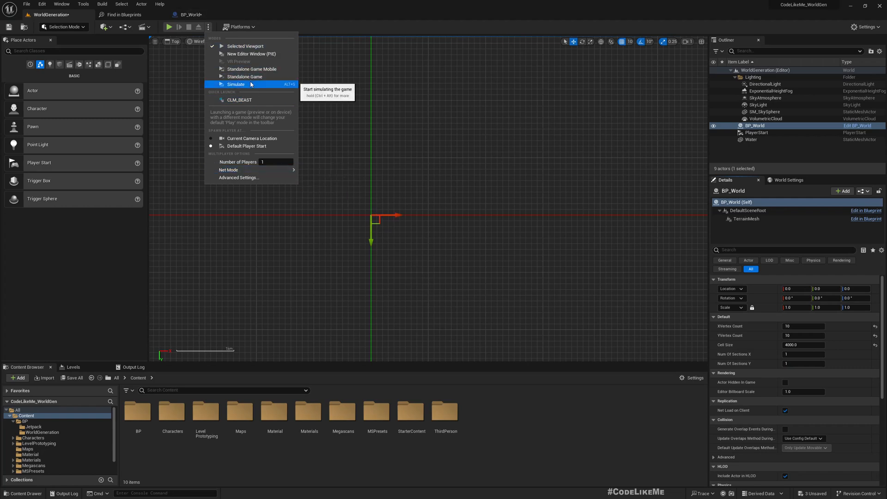
{"action": "left_click", "coordinate": [235, 85]}
{"action": "type", "text": "2"}
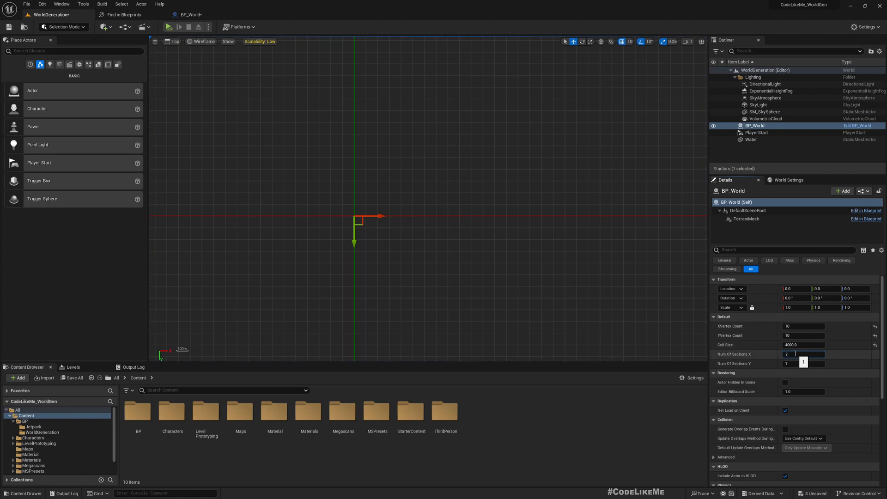
{"action": "left_click", "coordinate": [166, 26]}
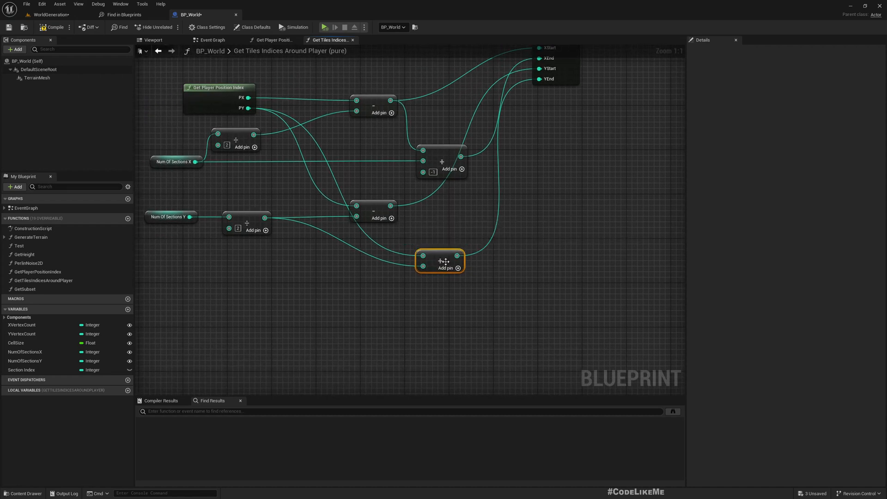
{"action": "mouse_move", "coordinate": [392, 222]}
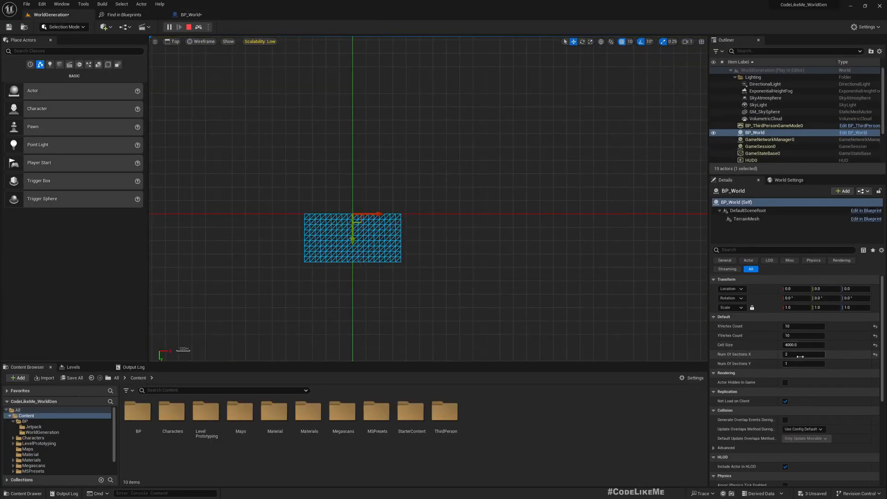
Step: Play-test BP_World with Num Of Sections X set to 1 and then 4
{"action": "left_click", "coordinate": [803, 354]}
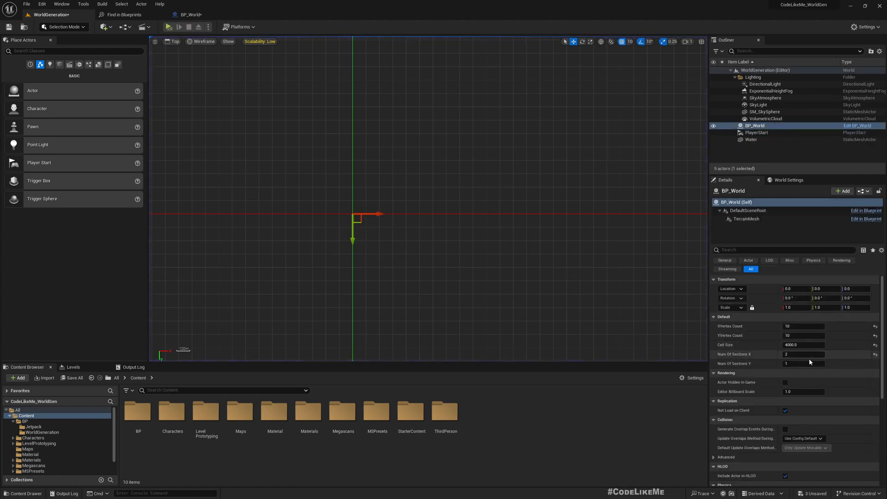
{"action": "left_click", "coordinate": [804, 354]}
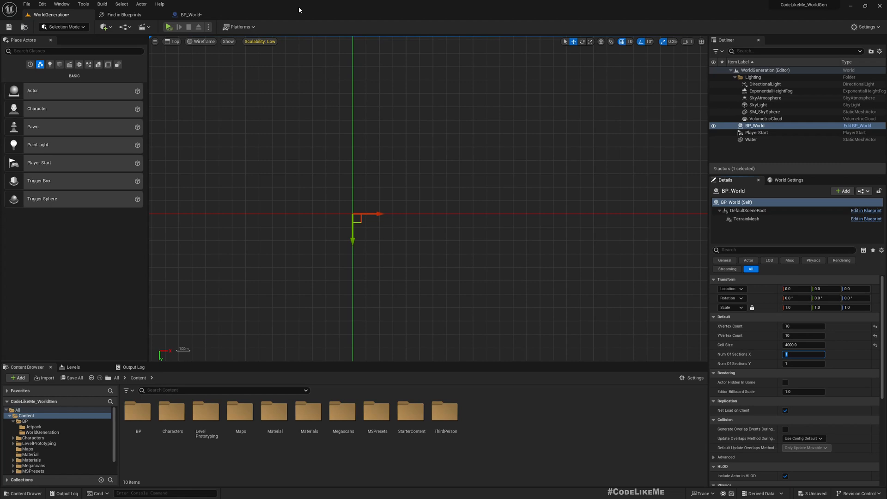
{"action": "left_click", "coordinate": [168, 26]}
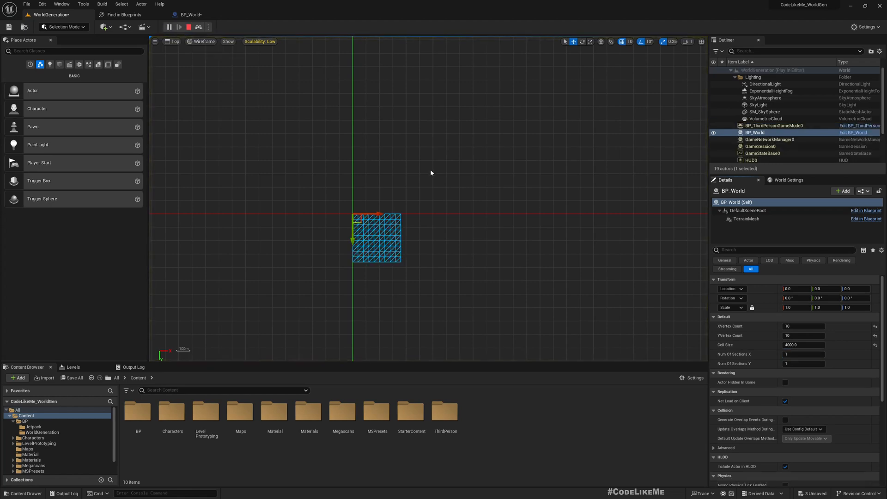
{"action": "left_click", "coordinate": [187, 26]}
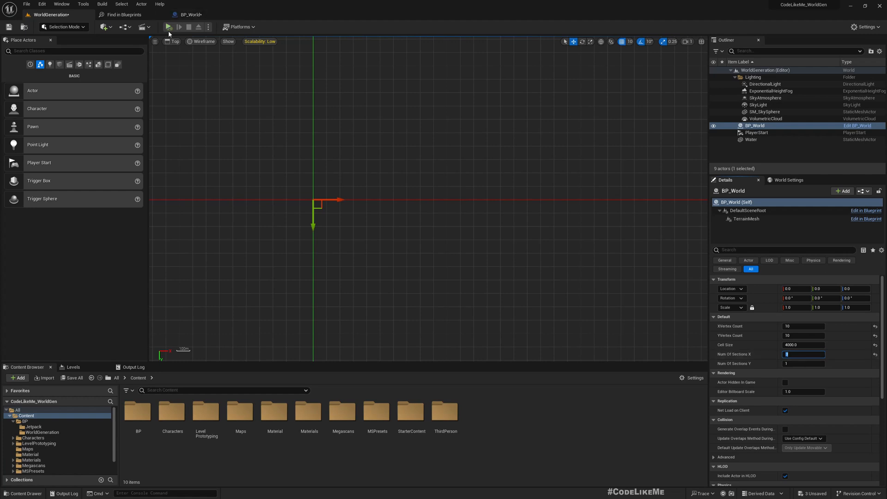
{"action": "left_click", "coordinate": [167, 26]}
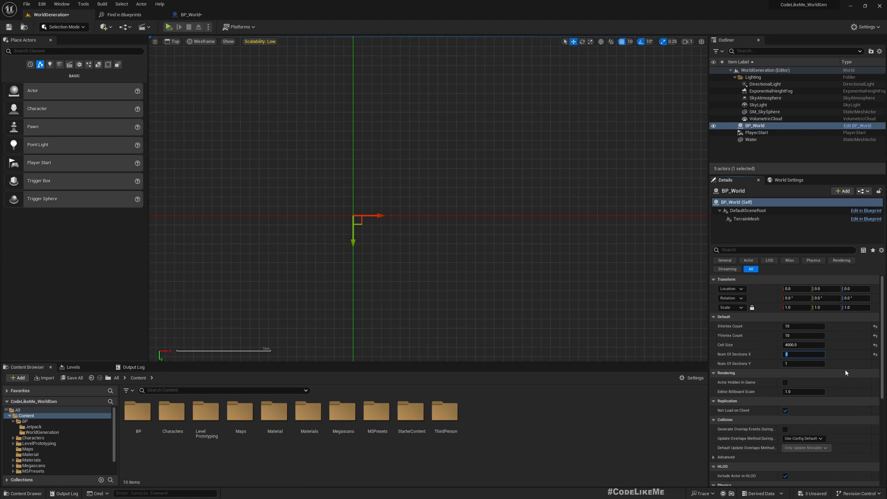
{"action": "left_click", "coordinate": [168, 25]}
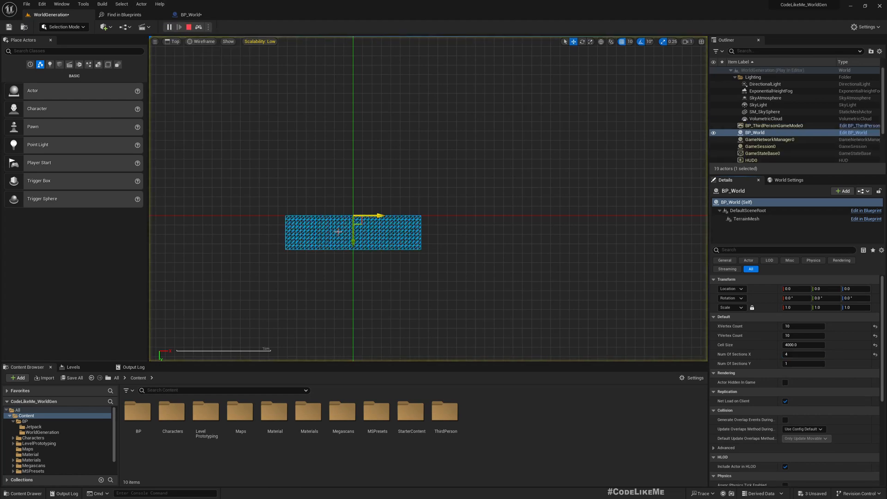
Step: Leave Num Of Sections X and Y both at 2, save, and return to the BP_World blueprint
{"action": "left_click", "coordinate": [803, 354]}
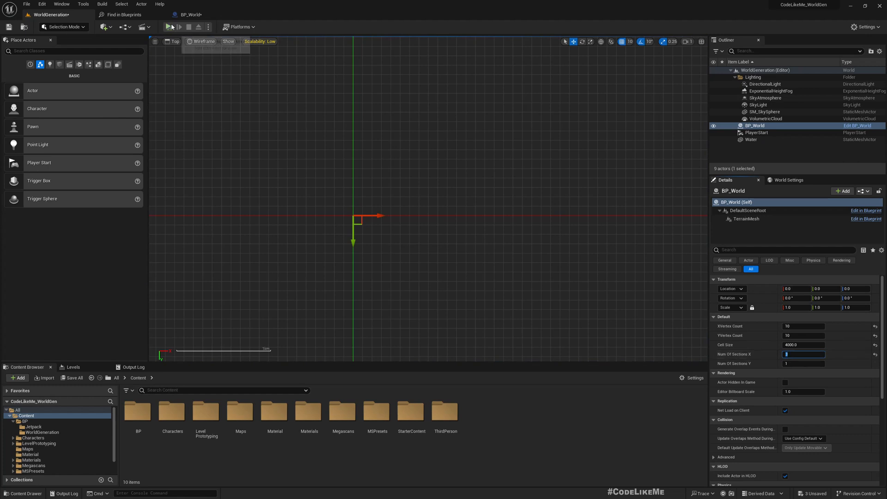
{"action": "left_click", "coordinate": [169, 26]}
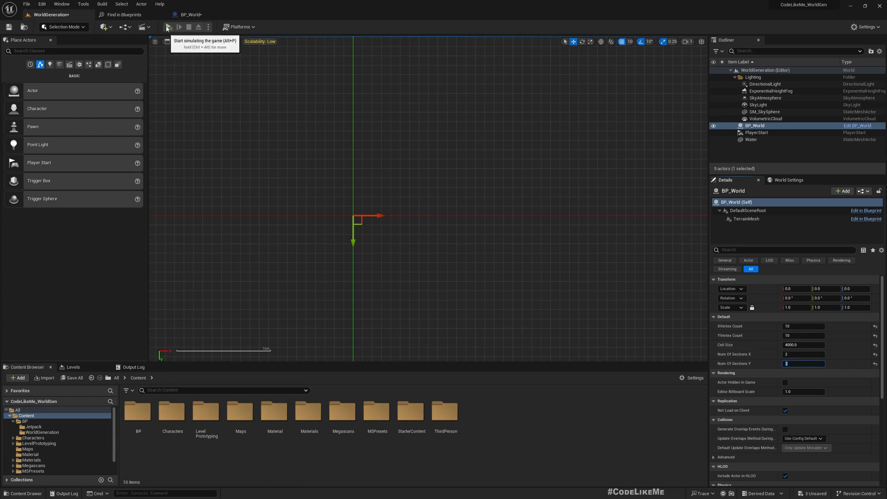
{"action": "left_click", "coordinate": [170, 26]}
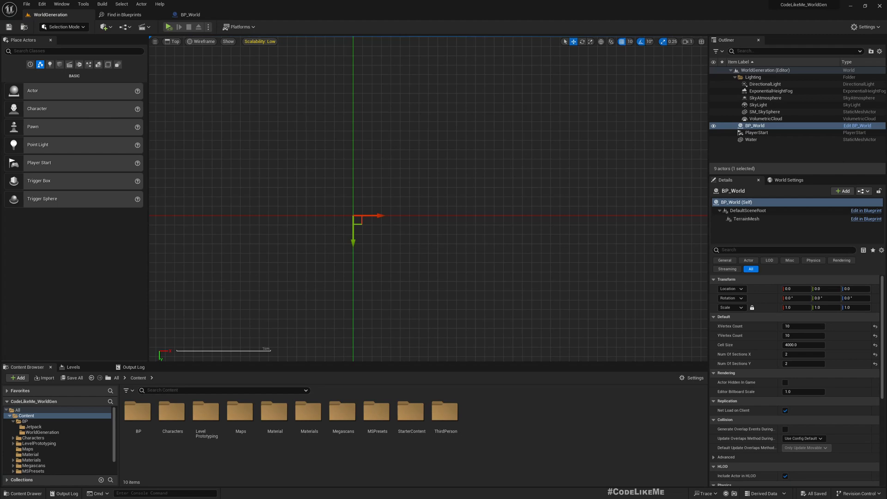
{"action": "mouse_move", "coordinate": [162, 16]}
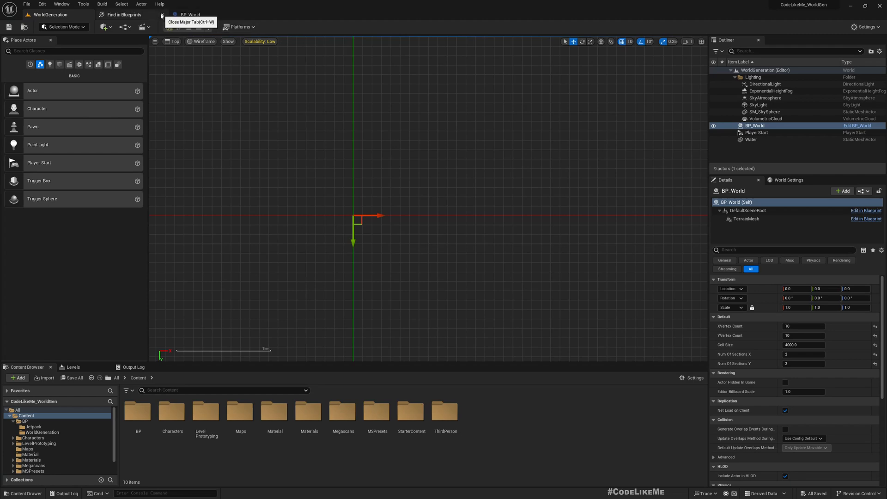
{"action": "left_click", "coordinate": [181, 15]}
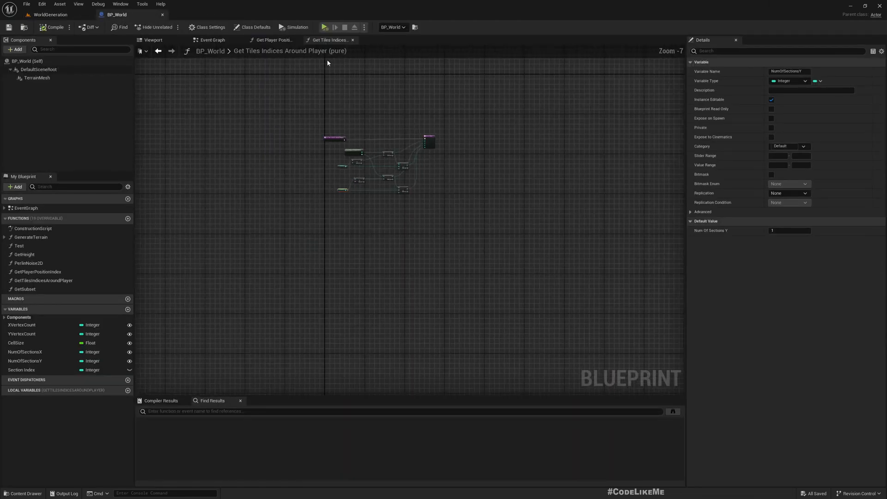
Step: From the Spawn Tiles Around Player loops, reach the Generate Terrain function graph
{"action": "left_click", "coordinate": [212, 39]}
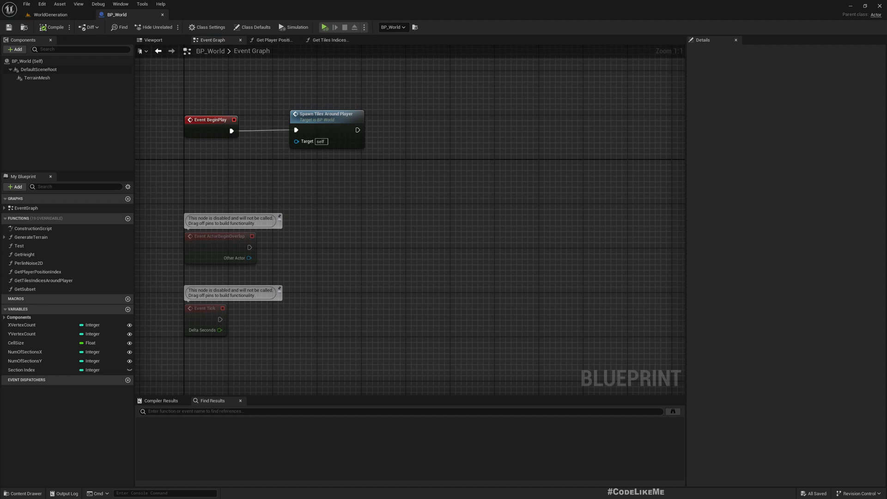
{"action": "mouse_move", "coordinate": [213, 126]}
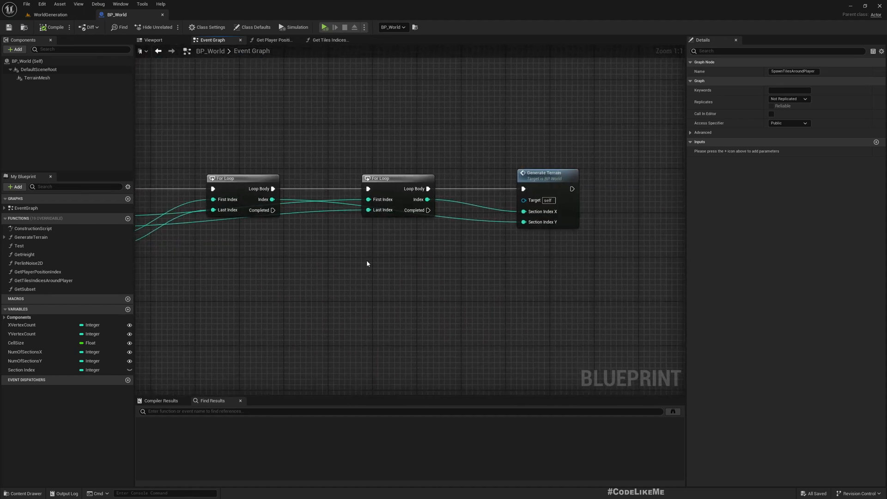
{"action": "mouse_move", "coordinate": [548, 189]}
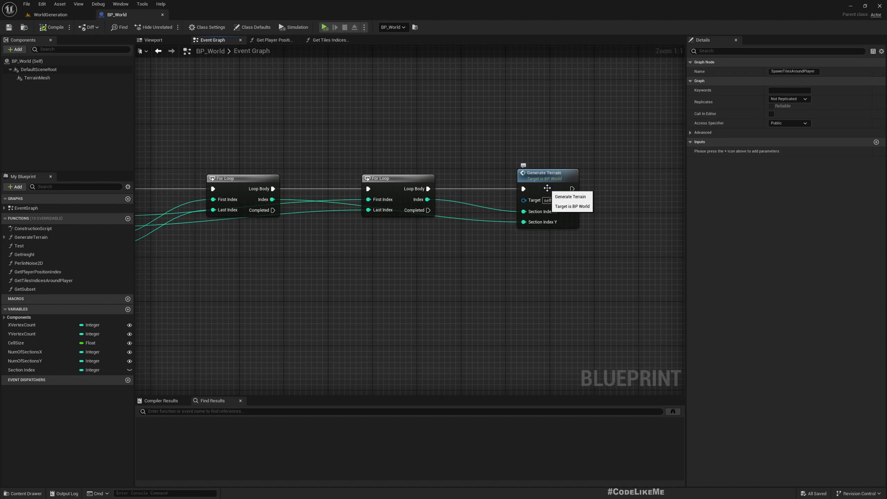
{"action": "scroll", "scroll_direction": "down", "scroll_amount": 3}
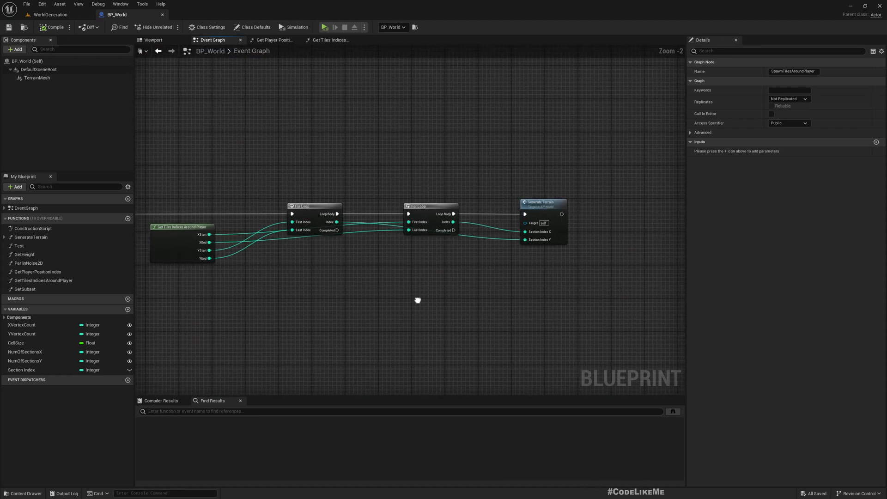
{"action": "scroll", "scroll_direction": "down", "scroll_amount": 3}
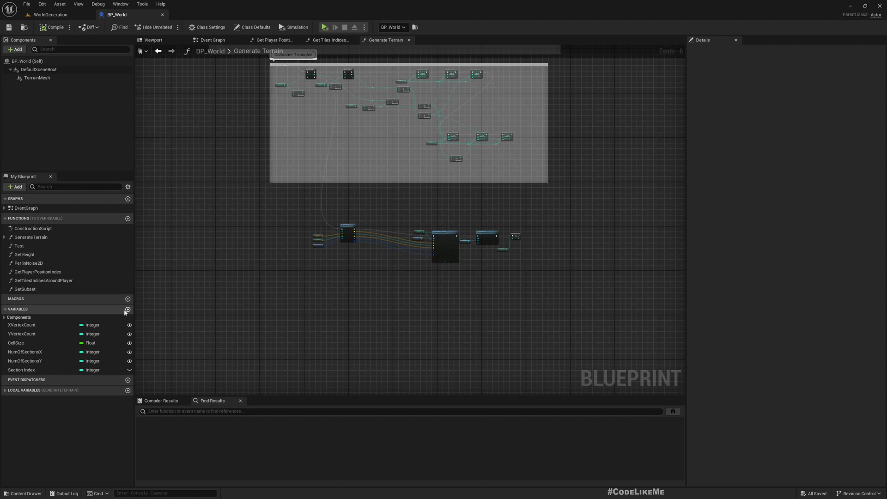
Step: Add a GeneratedTiles variable of type Int Point to BP_World
{"action": "left_click", "coordinate": [127, 309]}
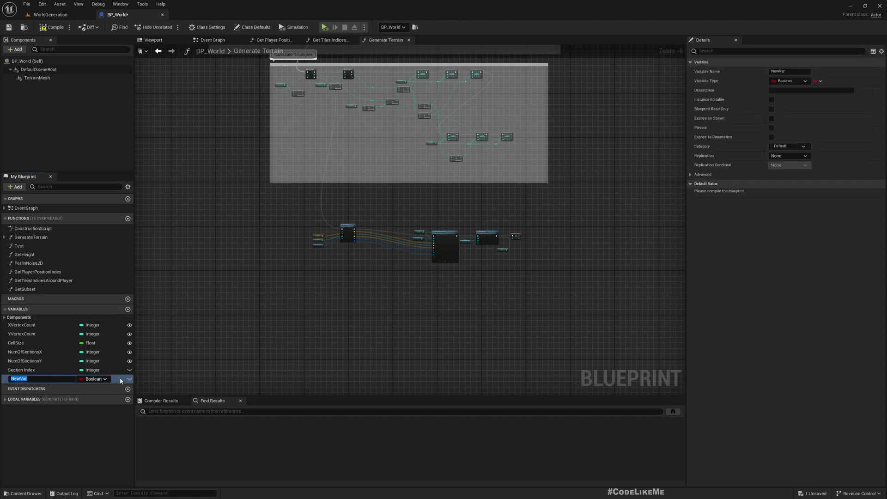
{"action": "type", "text": "GeneratedTiles"}
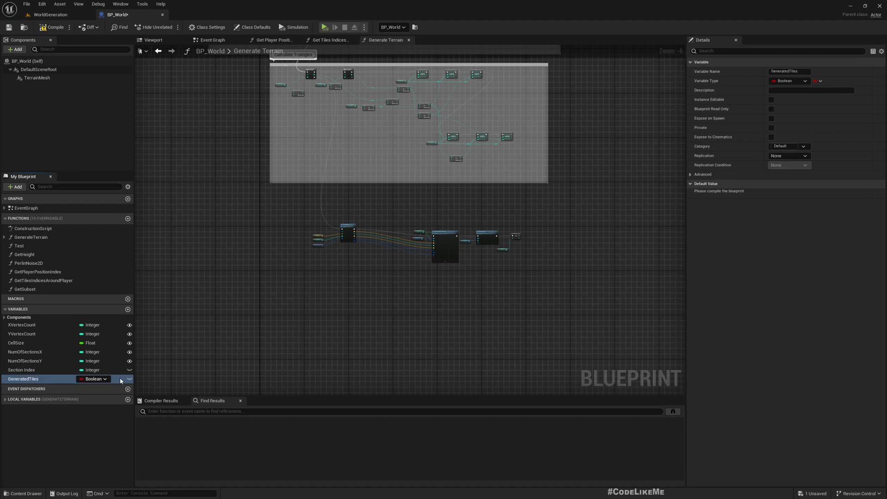
{"action": "left_click", "coordinate": [94, 379]}
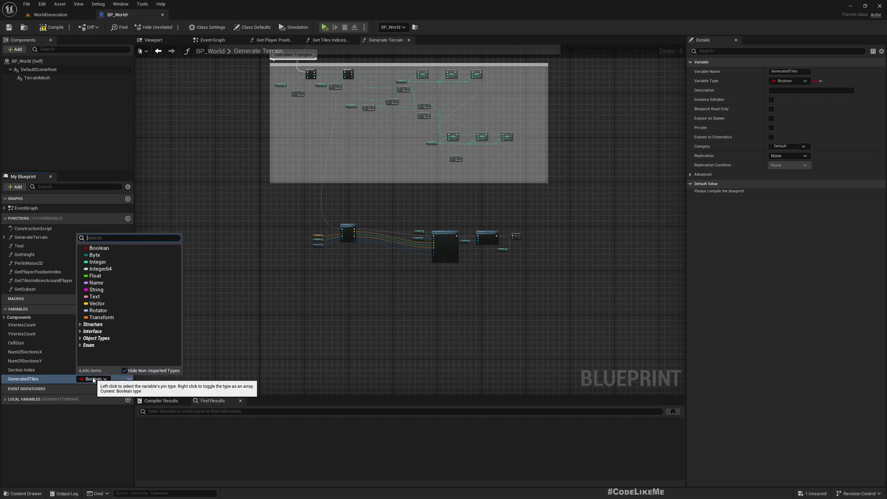
{"action": "type", "text": "intpoin"}
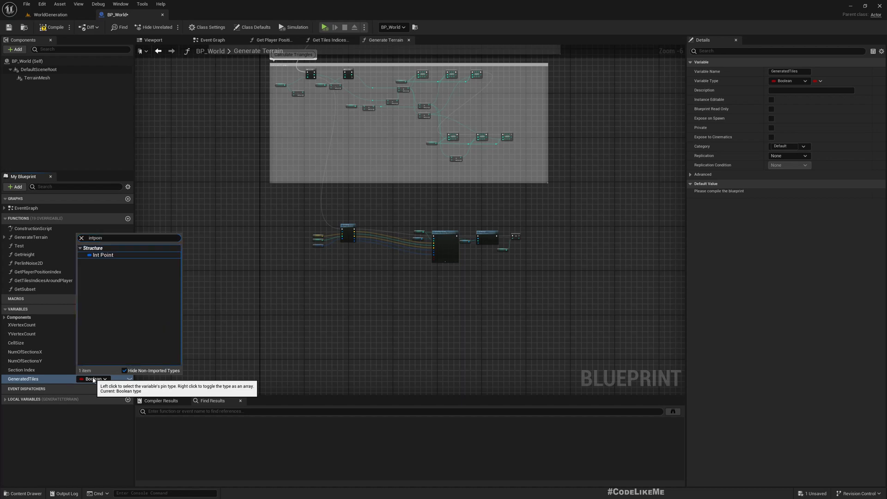
{"action": "left_click", "coordinate": [102, 255]}
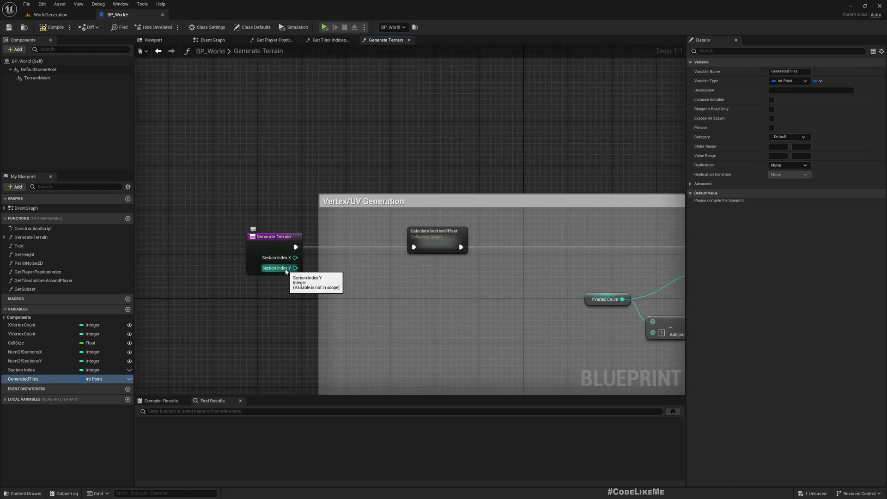
Step: Make GeneratedTiles a Map with Integer values and save the blueprint
{"action": "left_click_drag", "start_coordinate": [295, 258], "coordinate": [371, 264]}
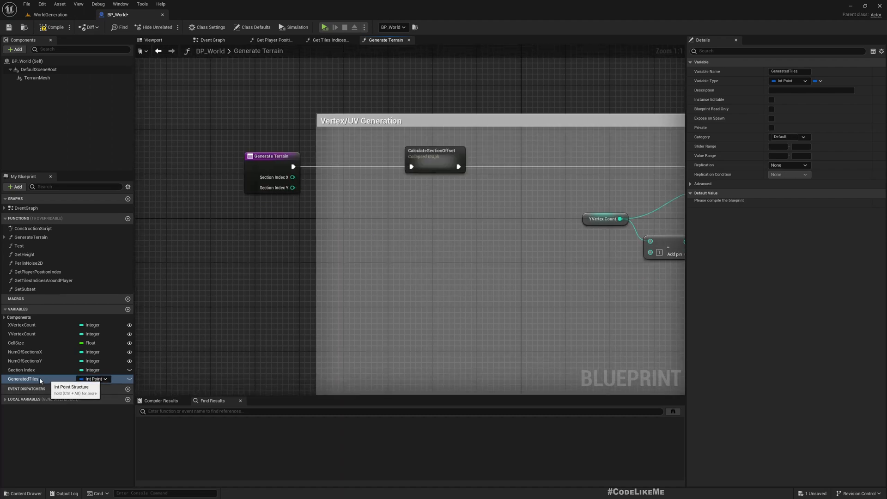
{"action": "mouse_move", "coordinate": [93, 379]}
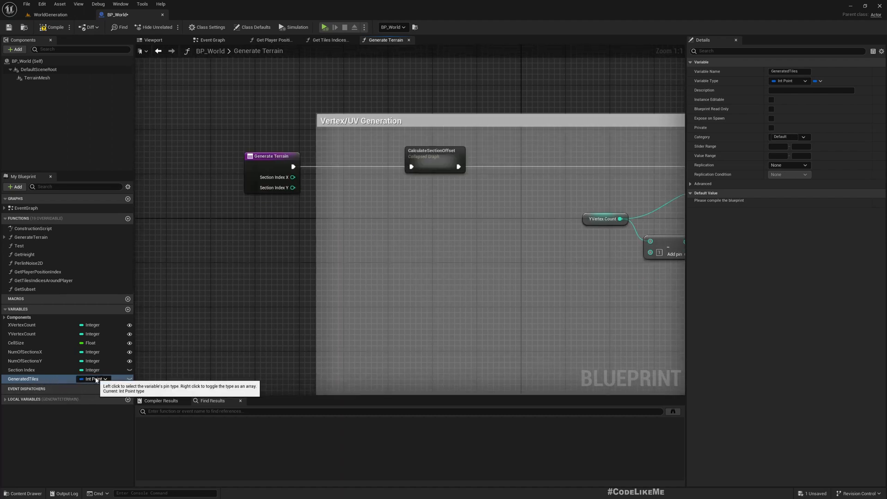
{"action": "mouse_move", "coordinate": [542, 281]}
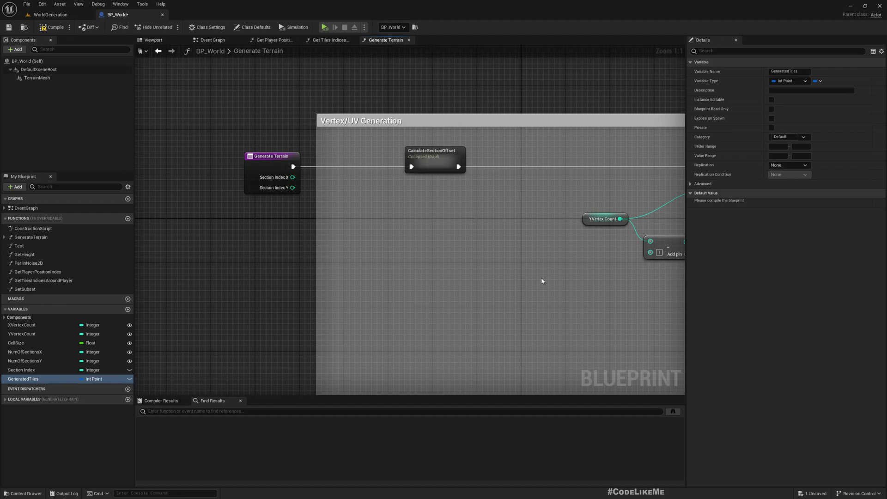
{"action": "left_click", "coordinate": [816, 81]}
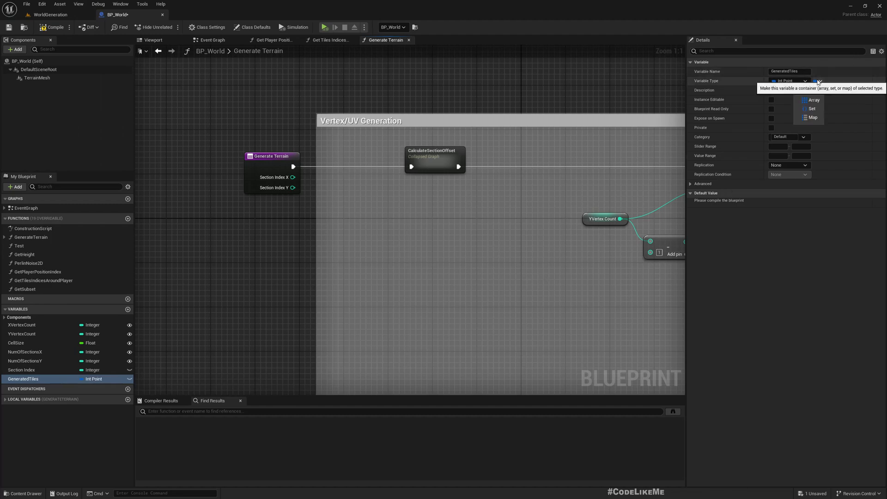
{"action": "left_click", "coordinate": [811, 117]}
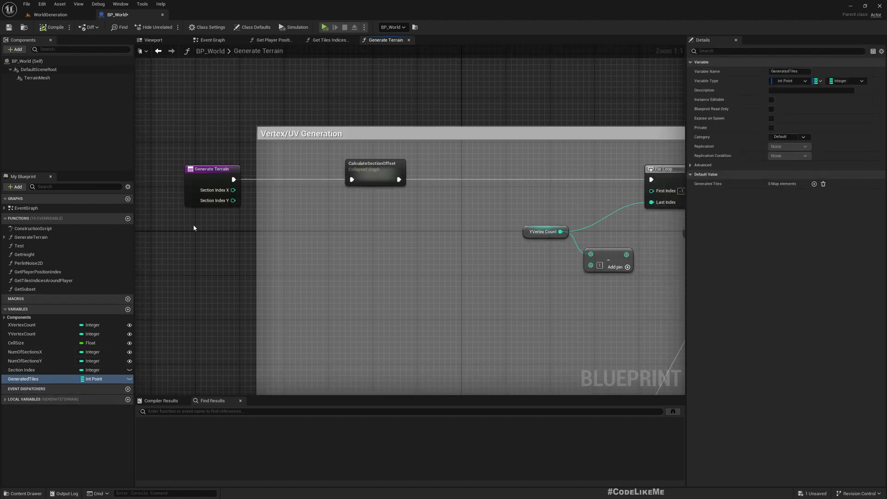
{"action": "mouse_move", "coordinate": [92, 379]}
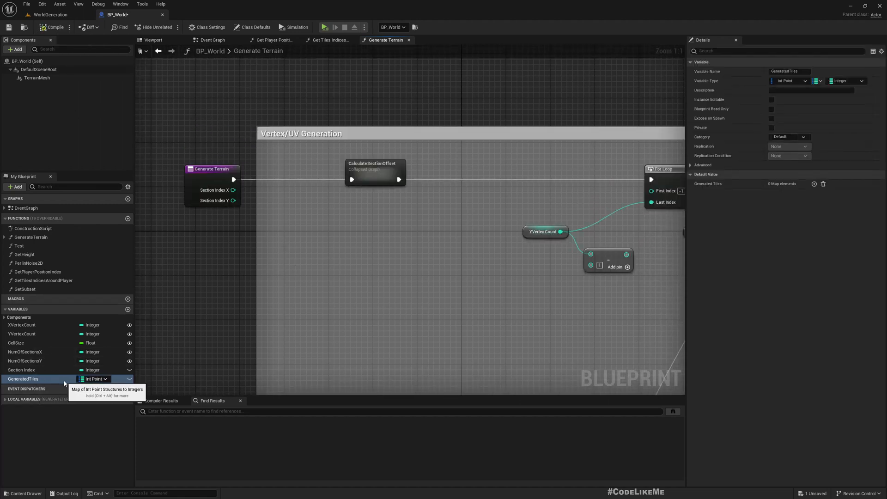
{"action": "scroll", "scroll_direction": "down", "scroll_amount": 3}
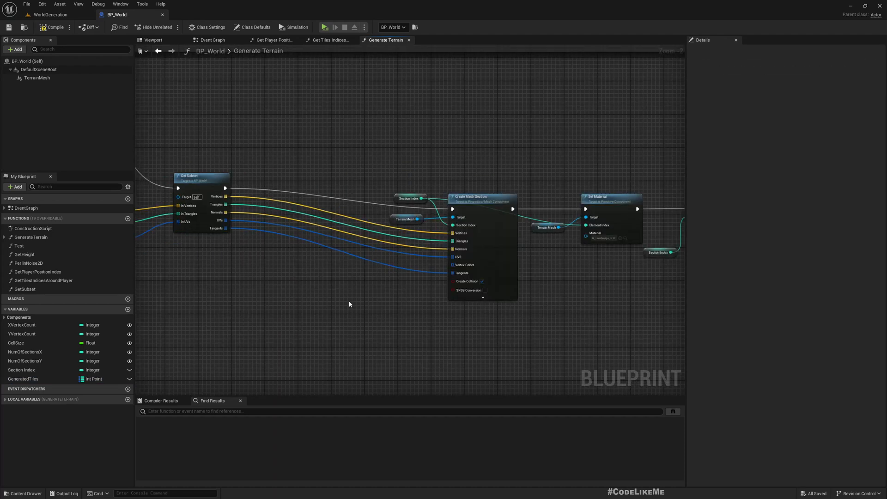
Step: Collapse a reroute node on the exec wire after Generate Terrain into its own graph
{"action": "left_click", "coordinate": [24, 379]}
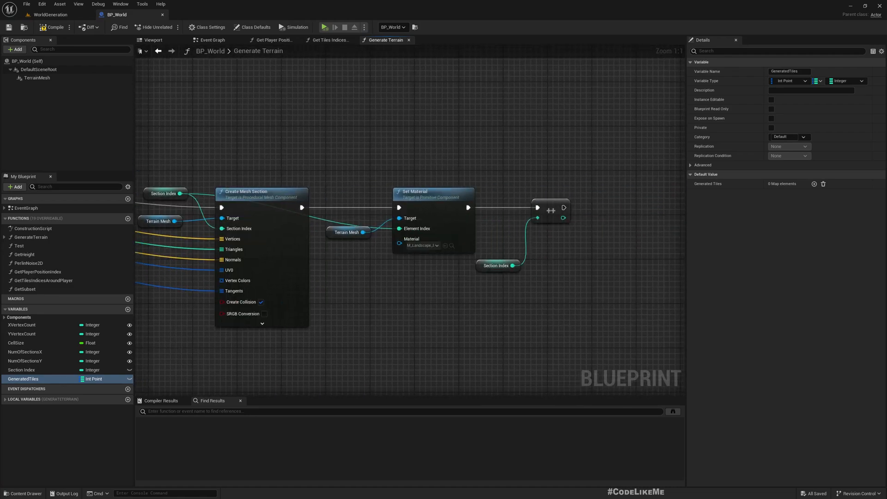
{"action": "mouse_move", "coordinate": [172, 191]}
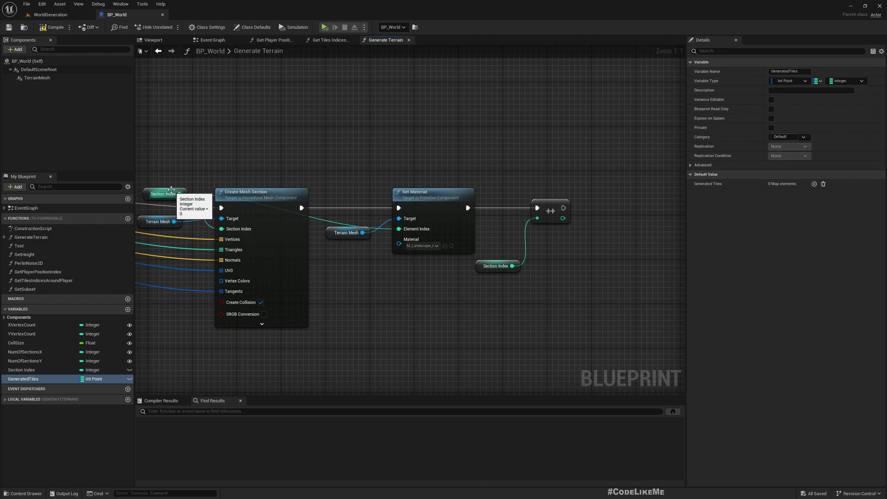
{"action": "left_click", "coordinate": [17, 369]}
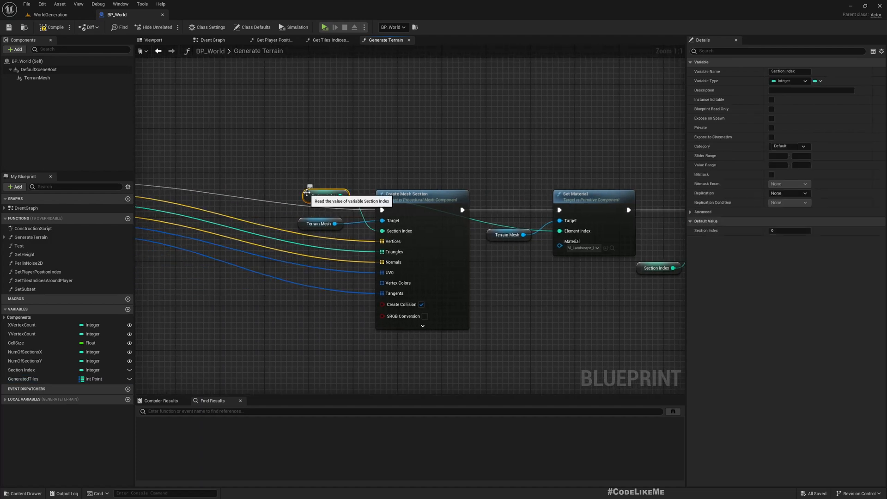
{"action": "scroll", "scroll_direction": "down", "scroll_amount": 3}
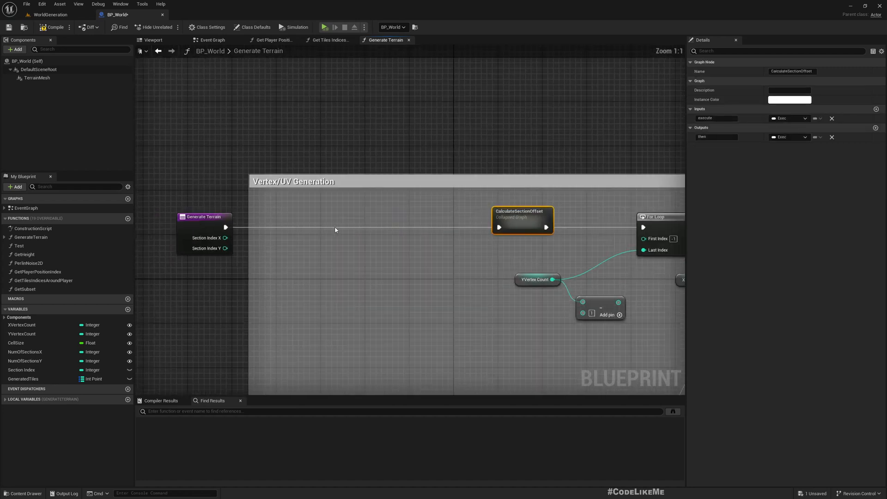
{"action": "right_click", "coordinate": [332, 227]}
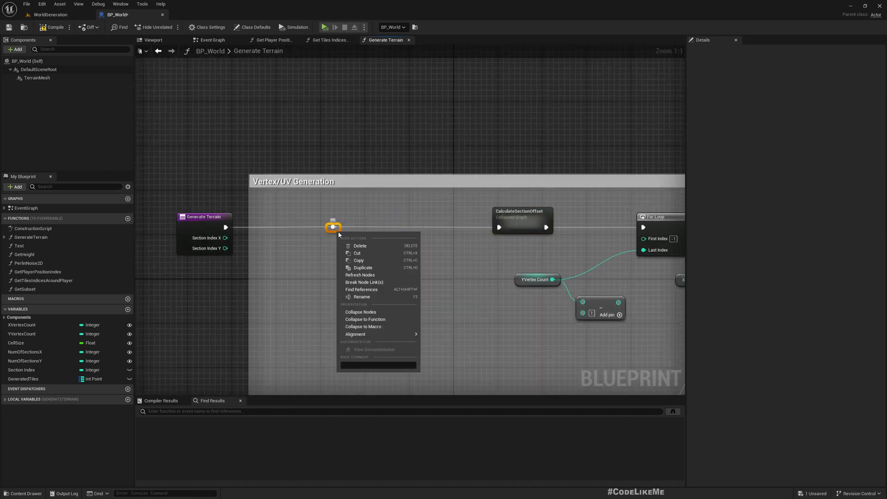
{"action": "mouse_move", "coordinate": [365, 319]}
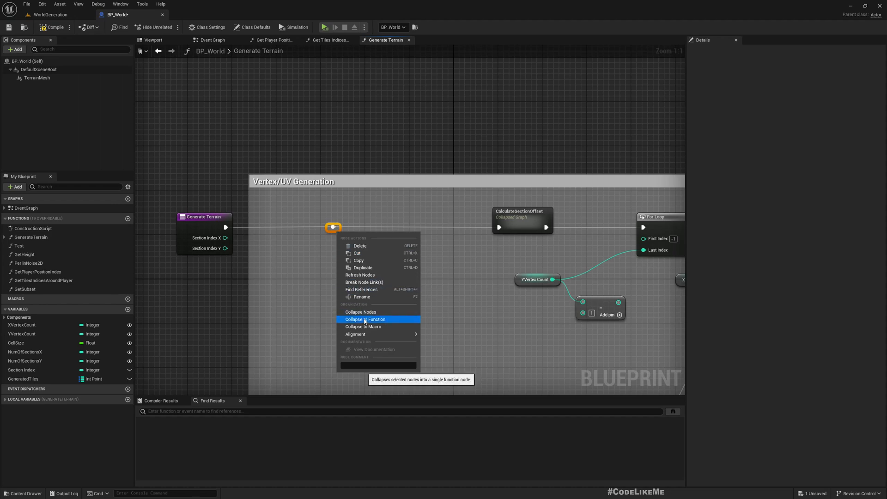
{"action": "left_click", "coordinate": [373, 316]}
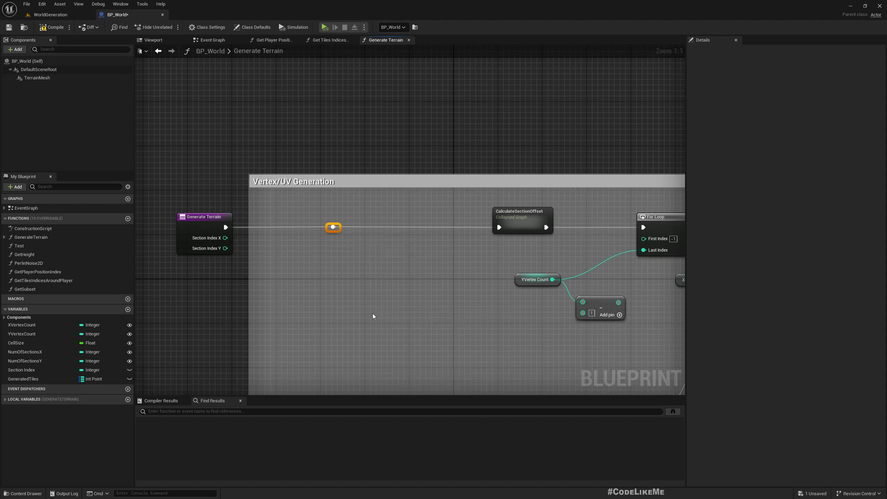
Step: Rename the new collapsed graph to CheckTile
{"action": "left_click", "coordinate": [333, 228]}
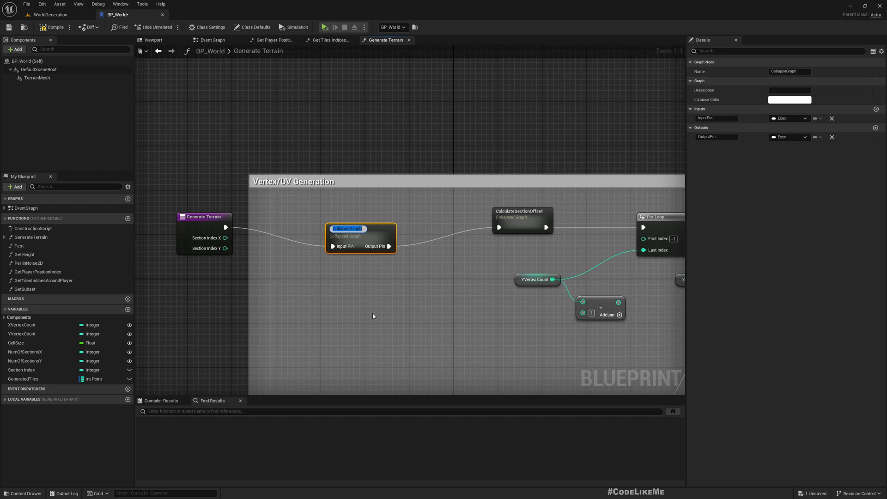
{"action": "type", "text": "CheckTile"}
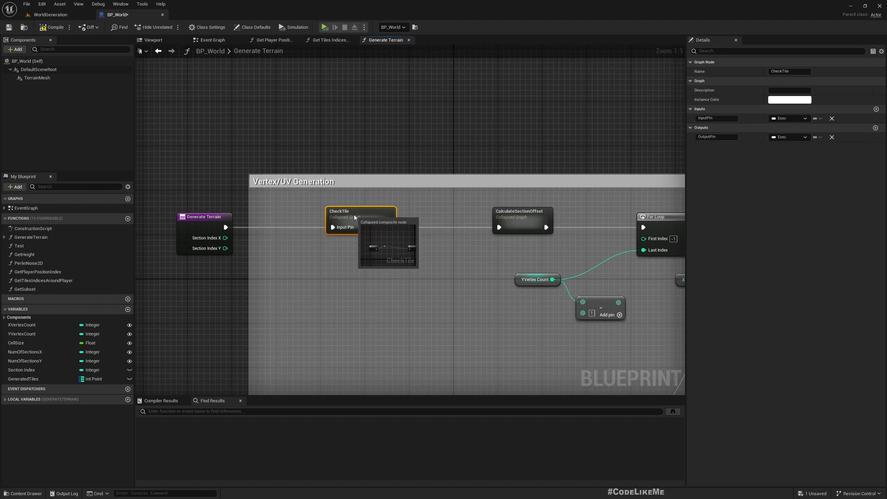
{"action": "scroll", "scroll_direction": "down", "scroll_amount": 3}
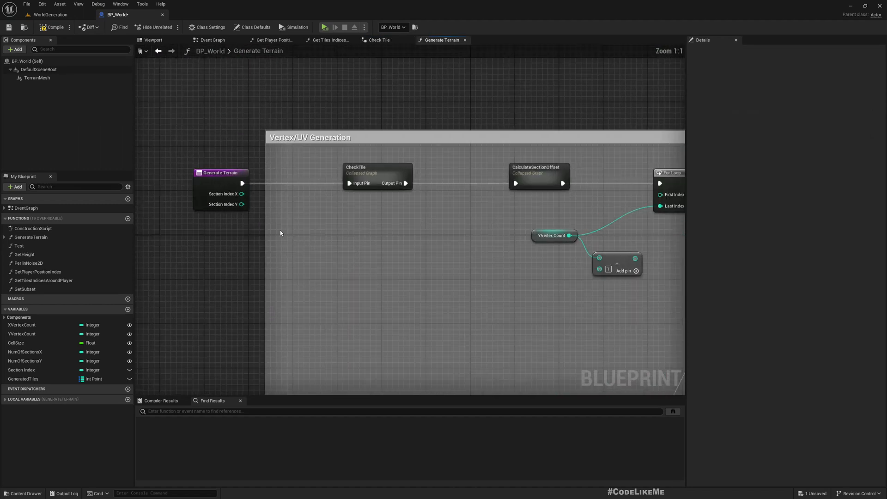
Step: Feed Section Index X and Y into CheckTile and enter the collapsed graph
{"action": "left_click_drag", "start_coordinate": [243, 183], "coordinate": [376, 173]}
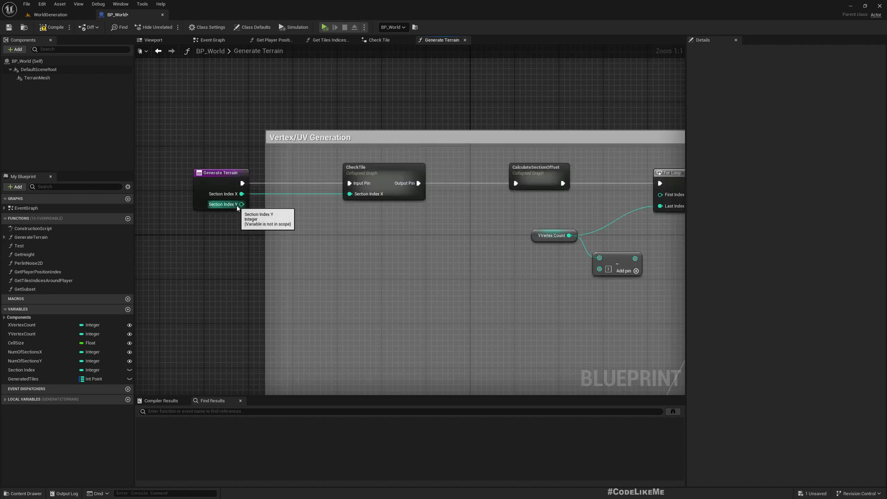
{"action": "left_click_drag", "start_coordinate": [243, 204], "coordinate": [349, 204]}
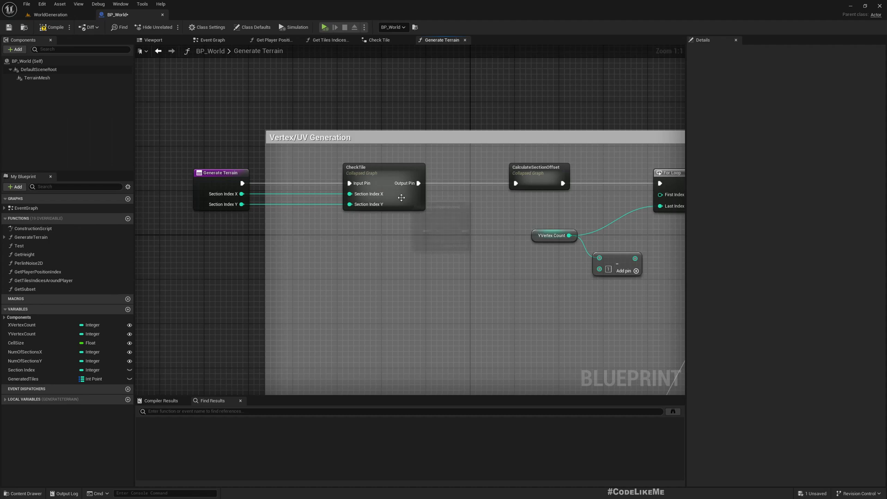
{"action": "double_click", "coordinate": [383, 173]}
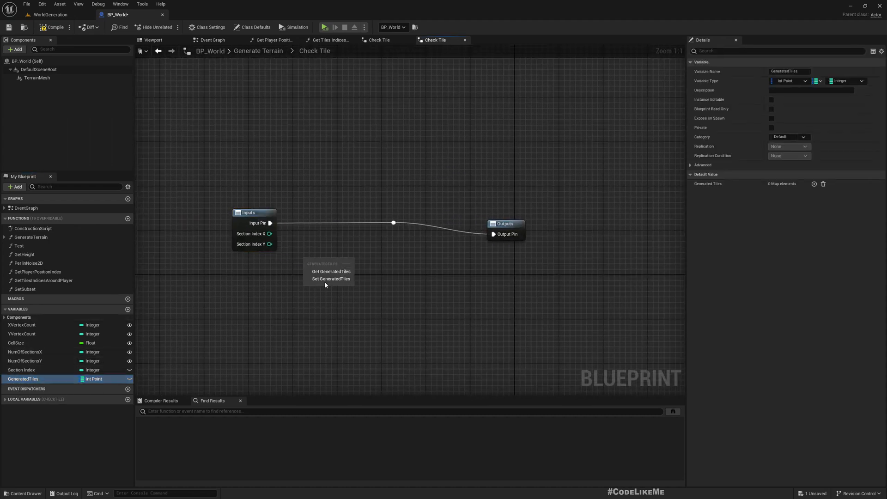
Step: Find the X/Y key in GeneratedTiles and add a Branch whose False path reaches Outputs
{"action": "left_click", "coordinate": [331, 271]}
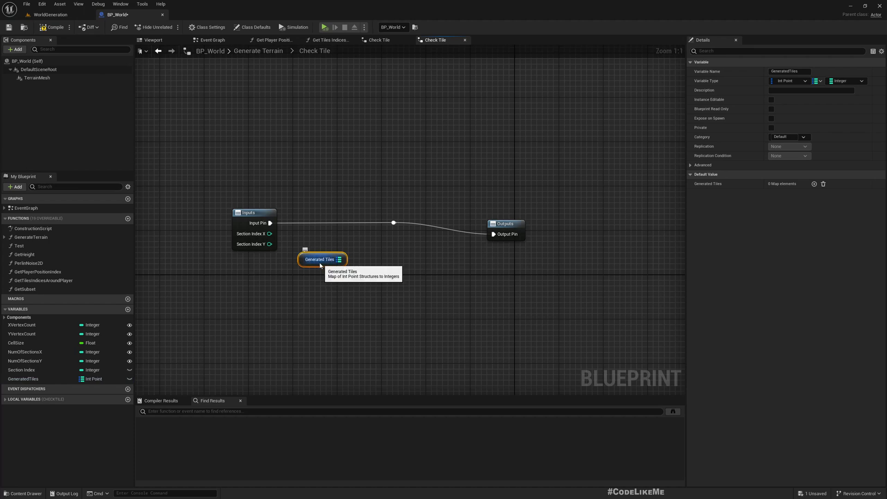
{"action": "left_click_drag", "start_coordinate": [344, 258], "coordinate": [367, 304]}
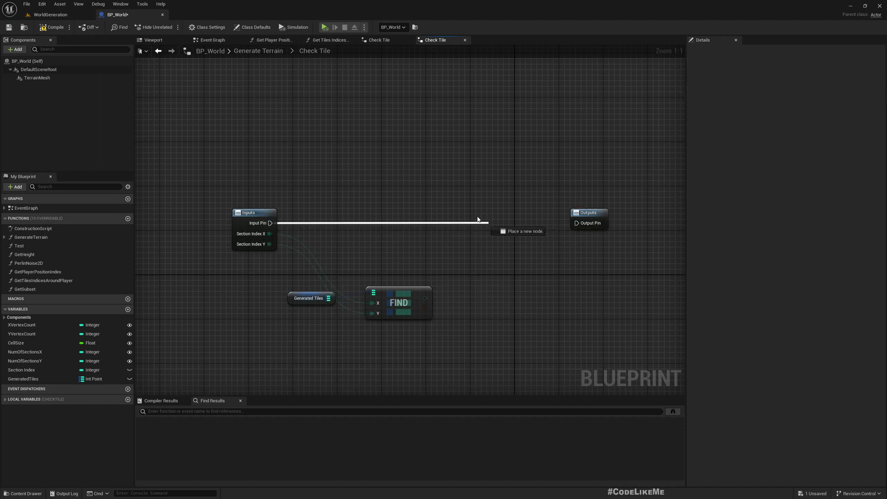
{"action": "left_click", "coordinate": [479, 219]}
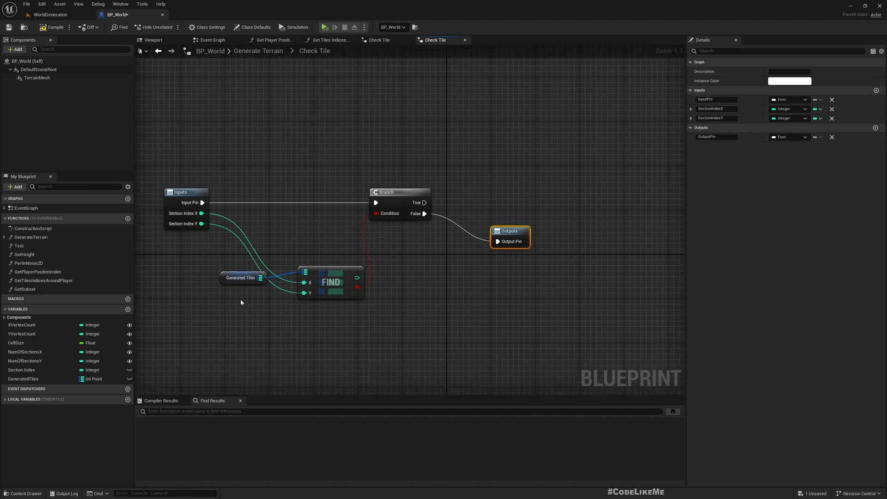
{"action": "left_click", "coordinate": [241, 277]}
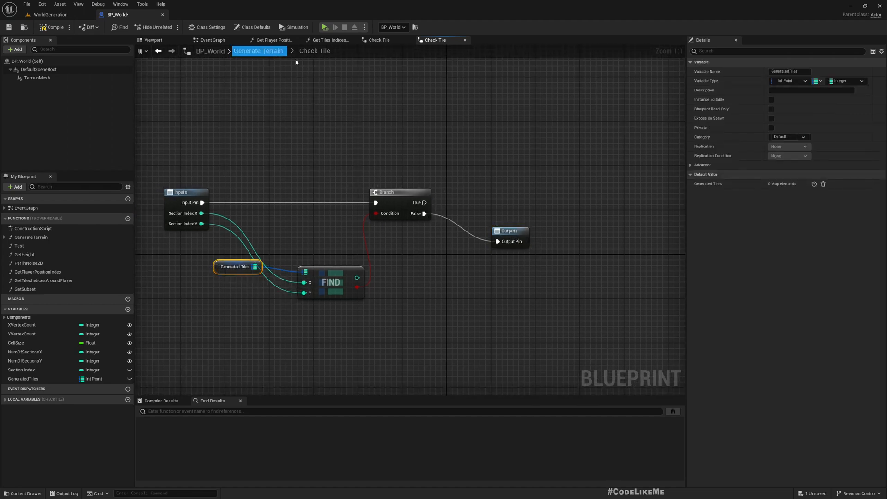
{"action": "mouse_move", "coordinate": [500, 231]}
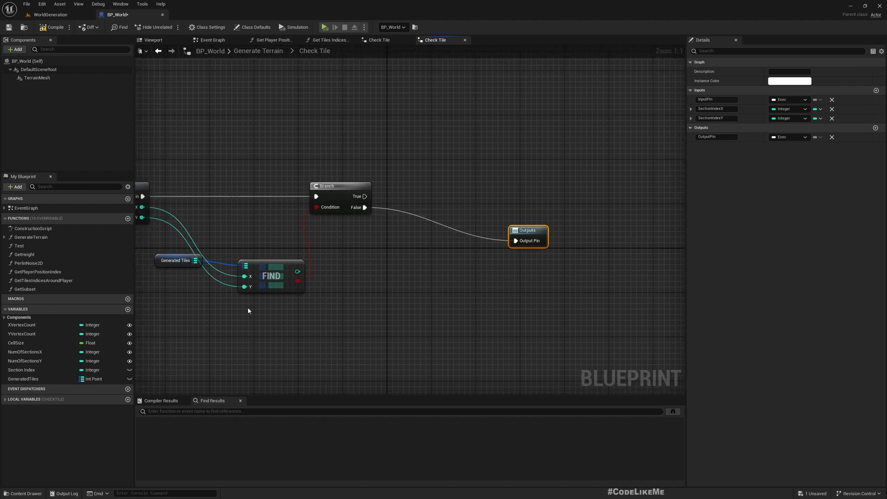
{"action": "mouse_move", "coordinate": [401, 263]}
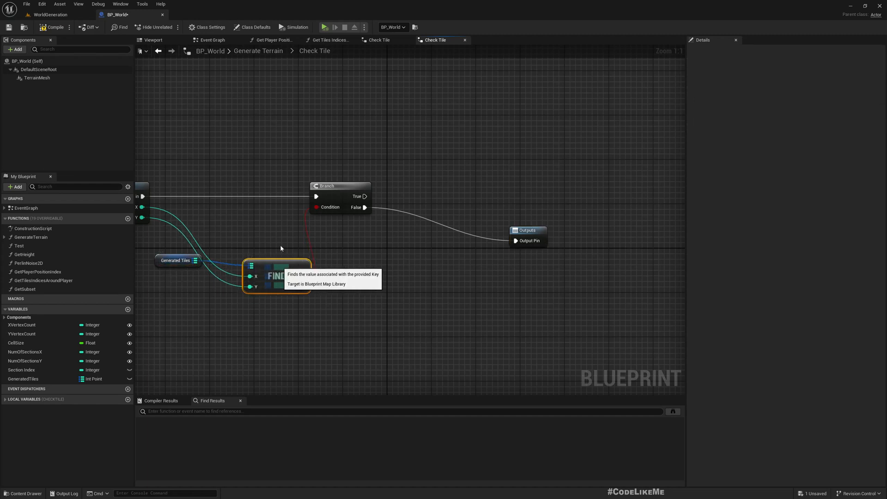
Step: Add a Map Add node on the False path, keyed by the section X/Y, feeding Outputs
{"action": "left_click_drag", "start_coordinate": [277, 276], "coordinate": [248, 232]}
{"action": "type", "text": "add"}
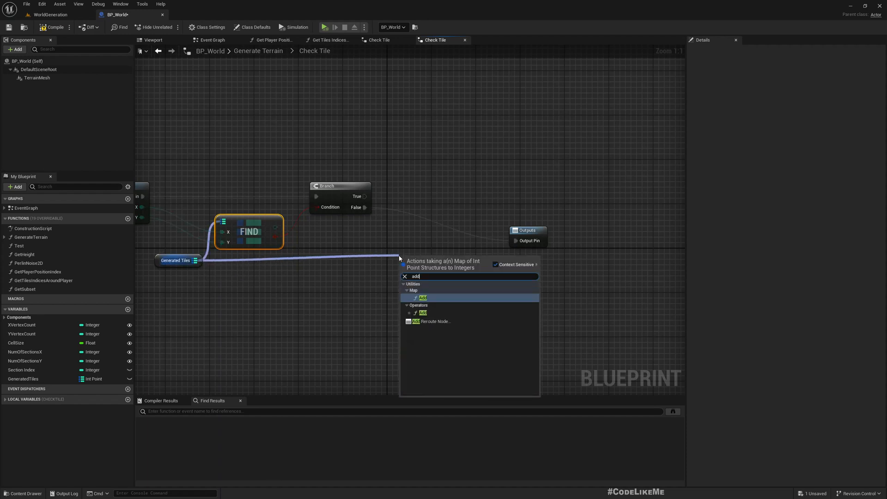
{"action": "left_click", "coordinate": [422, 298]}
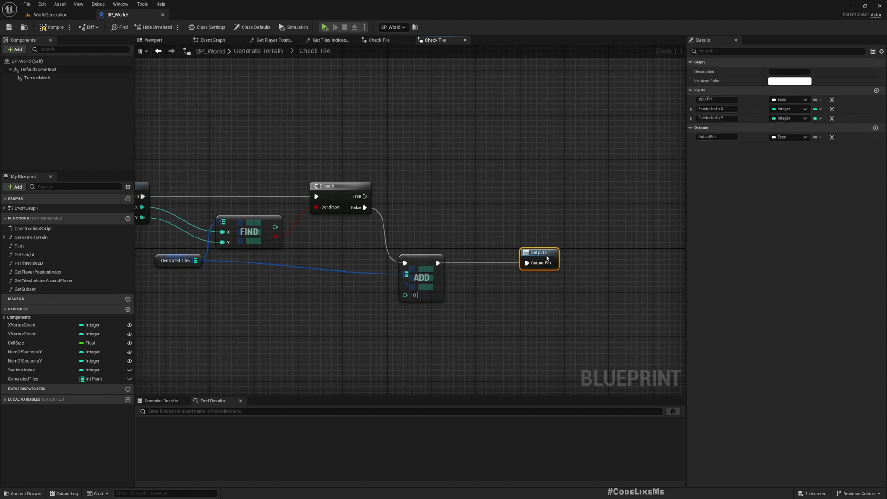
{"action": "left_click_drag", "start_coordinate": [421, 277], "coordinate": [448, 277]}
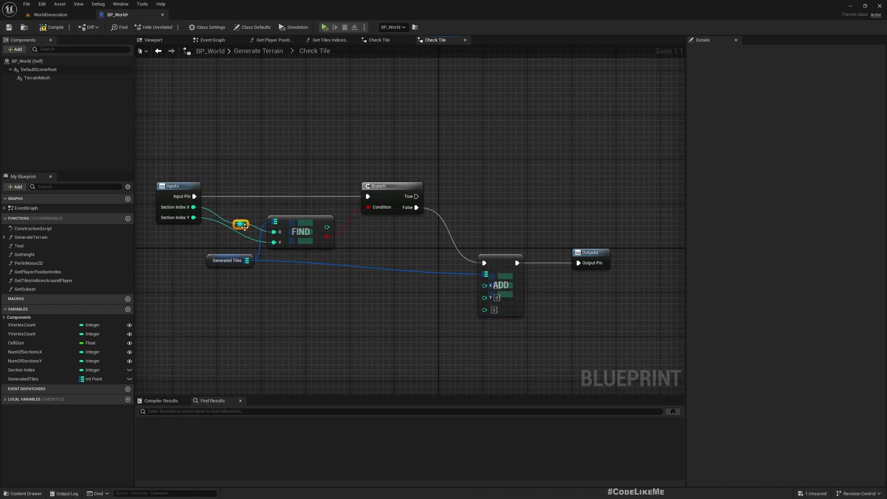
{"action": "left_click_drag", "start_coordinate": [241, 225], "coordinate": [240, 230]}
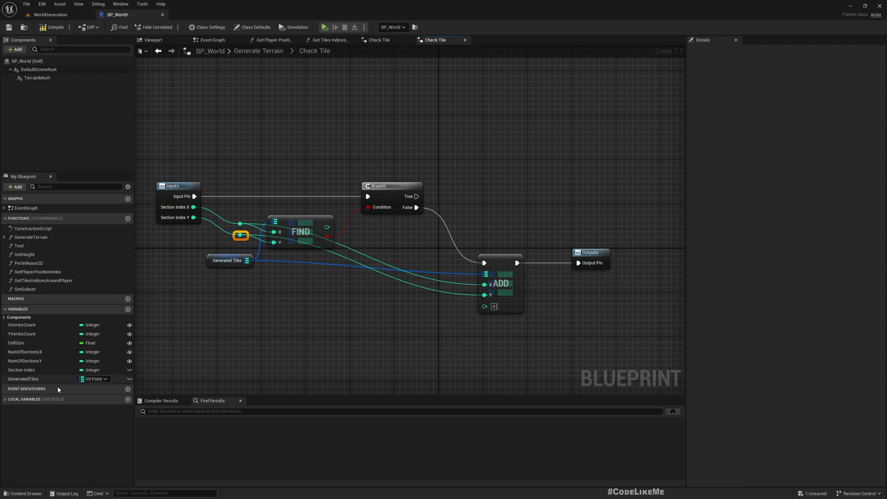
Step: Place a Section Index getter below ADD to supply the stored value
{"action": "left_click", "coordinate": [20, 370]}
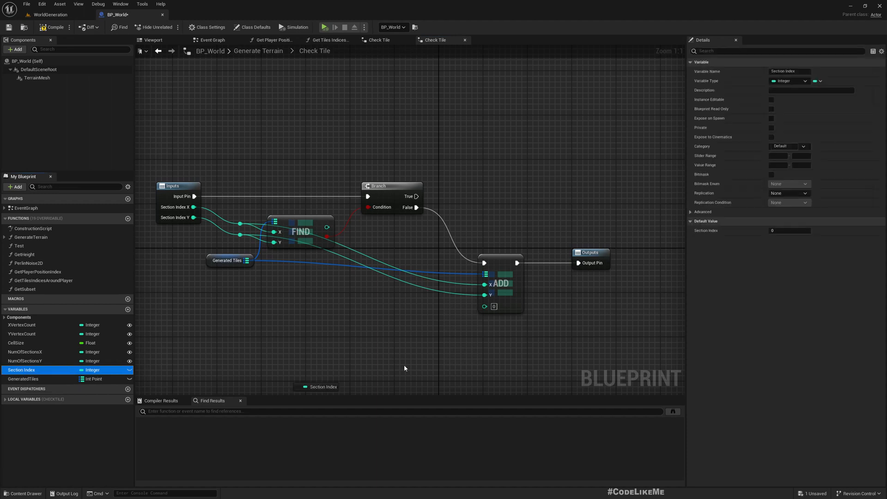
{"action": "mouse_move", "coordinate": [486, 306]}
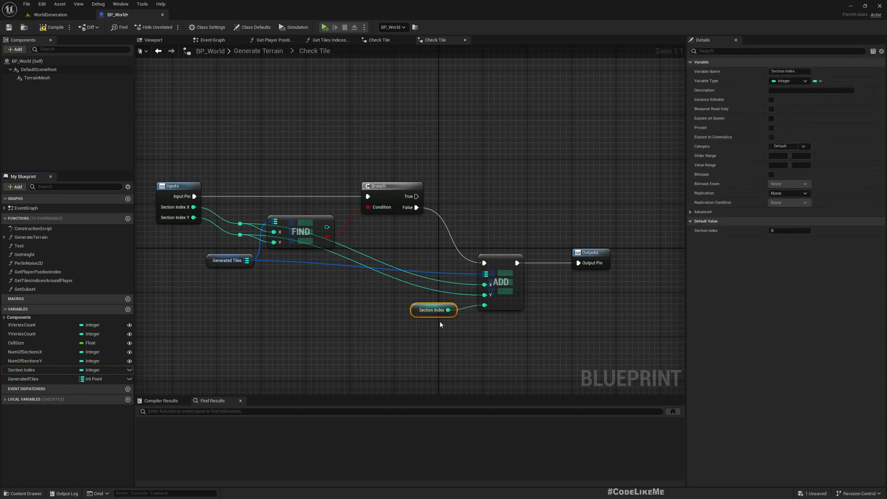
{"action": "left_click", "coordinate": [259, 50]}
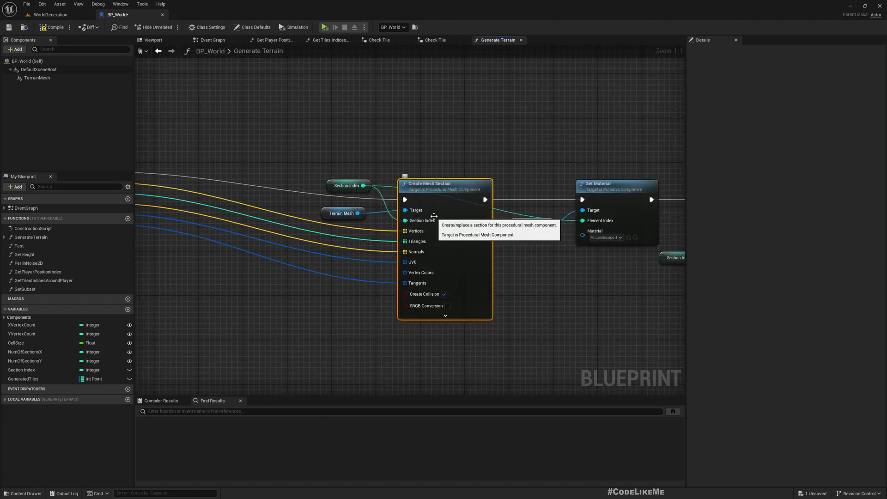
{"action": "scroll", "scroll_direction": "down", "scroll_amount": 3}
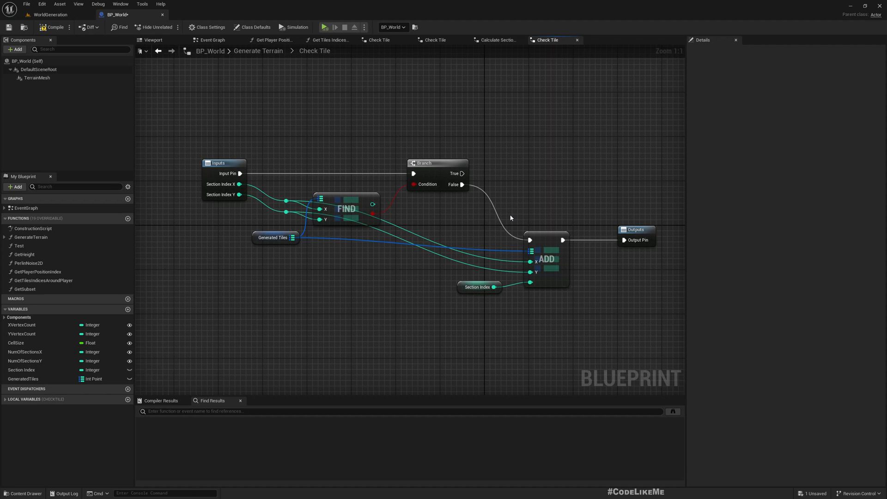
{"action": "mouse_move", "coordinate": [531, 261]}
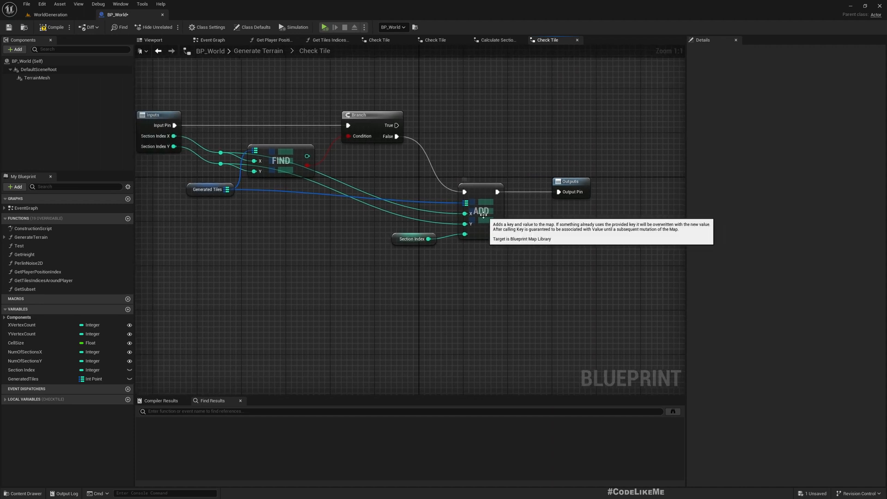
{"action": "mouse_move", "coordinate": [457, 153]}
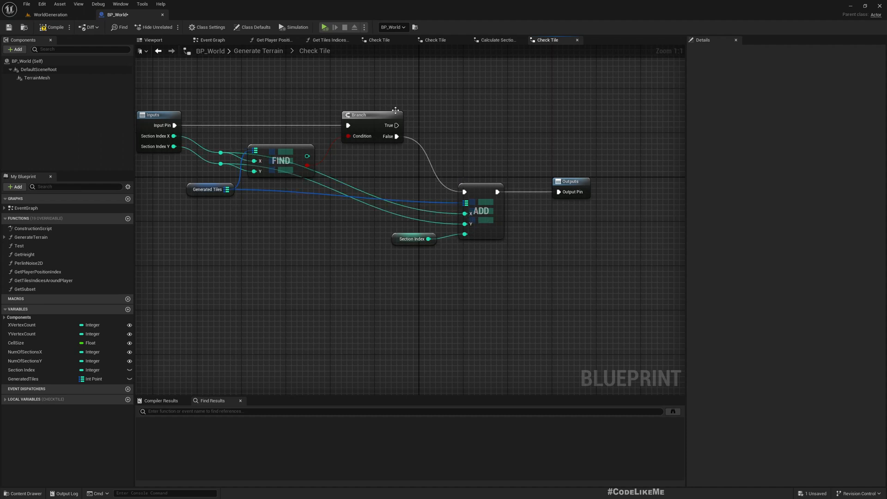
Step: In the Event Graph, add a Set Timer by Function Name node after Spawn Tiles Around Player
{"action": "left_click", "coordinate": [56, 14]}
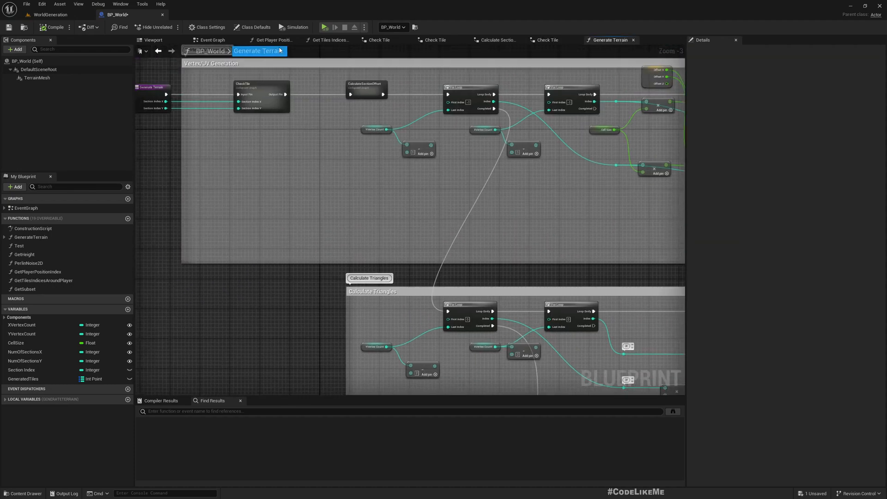
{"action": "left_click", "coordinate": [213, 40]}
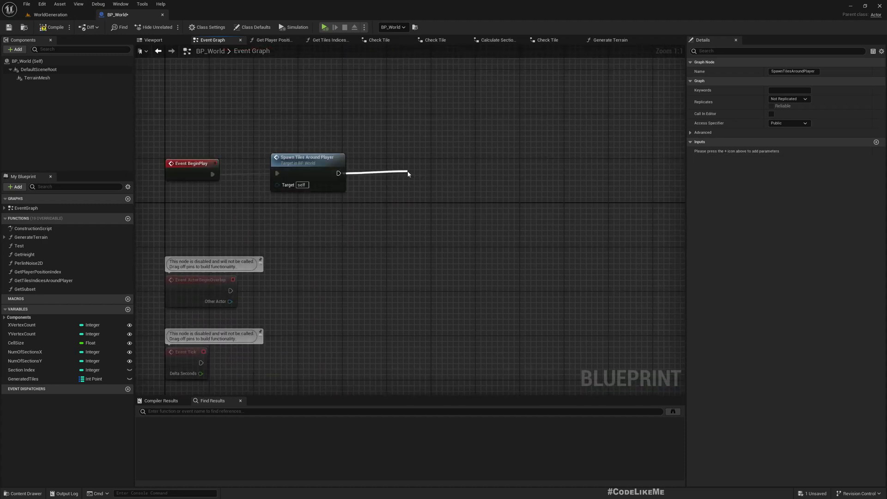
{"action": "left_click_drag", "start_coordinate": [338, 173], "coordinate": [407, 173]}
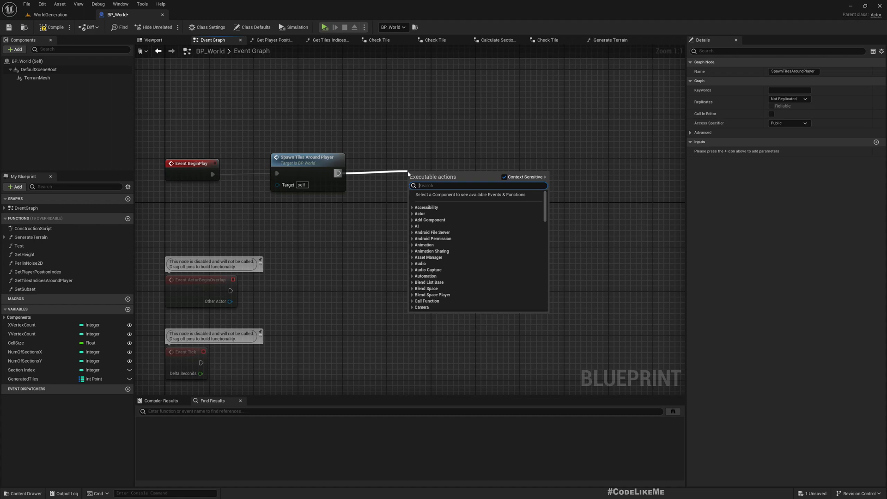
{"action": "type", "text": "settimer"}
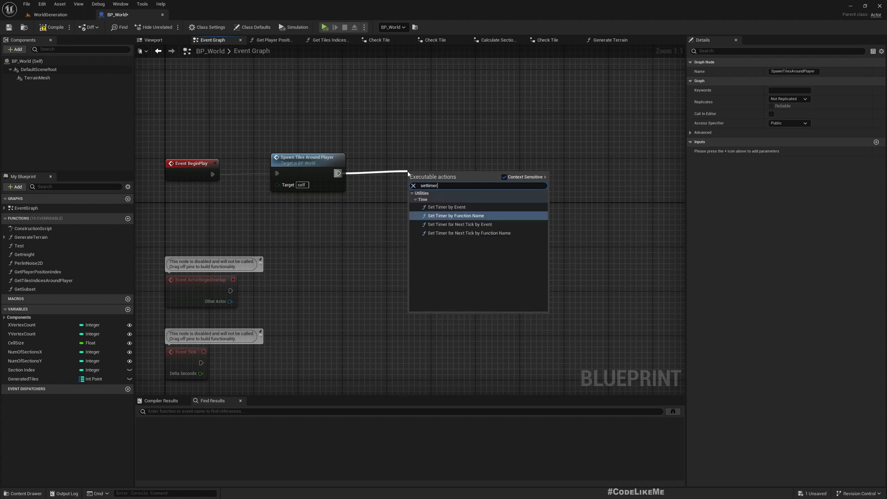
{"action": "left_click", "coordinate": [457, 215]}
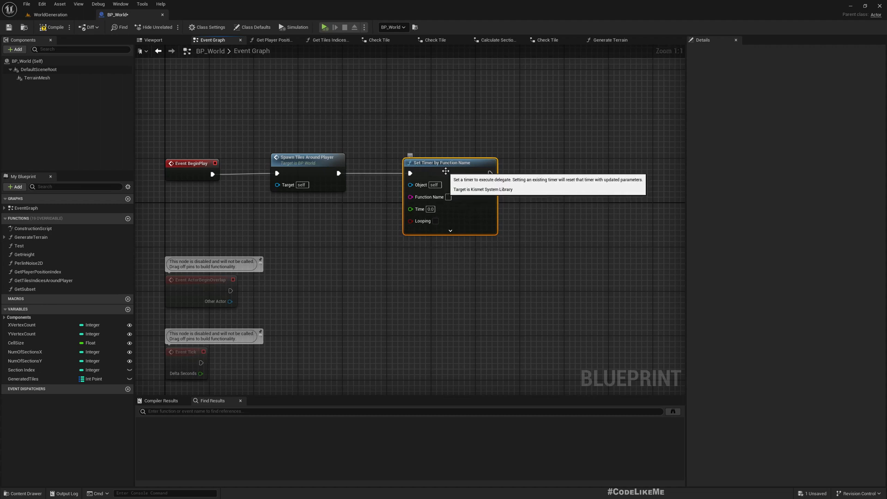
{"action": "mouse_move", "coordinate": [429, 197]}
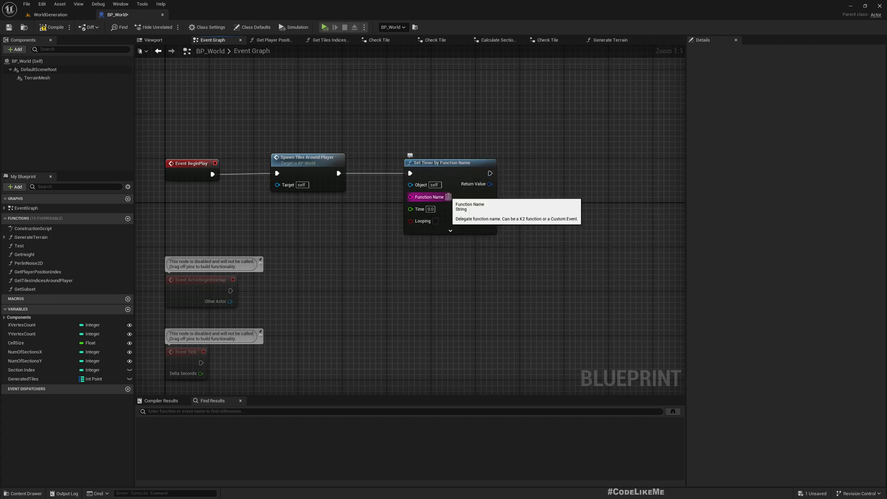
Step: Point the looping timer at SpawnTilesAroundPlayer and compile the blueprint
{"action": "type", "text": "SpawnTilesAroundPlayer"}
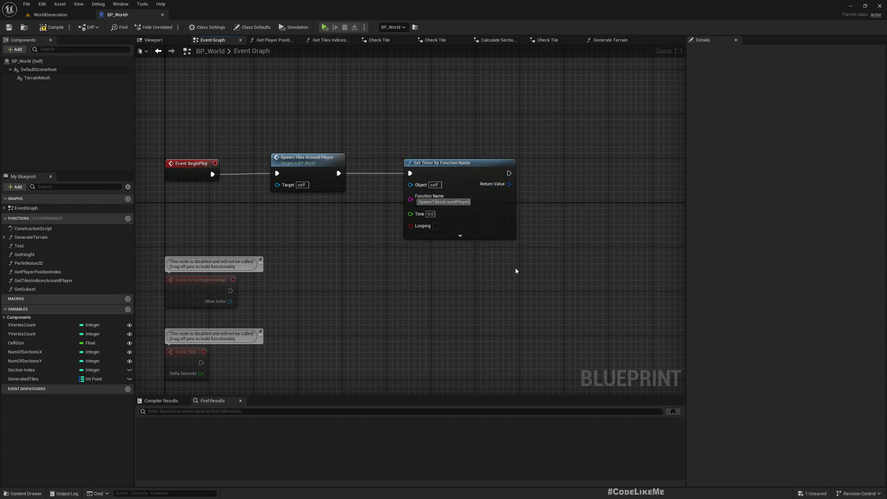
{"action": "left_click", "coordinate": [435, 226]}
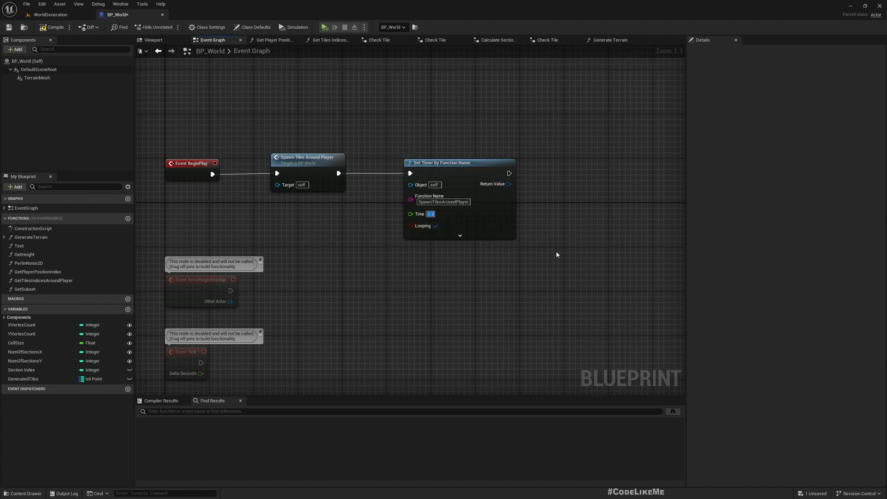
{"action": "left_click_drag", "start_coordinate": [558, 255], "coordinate": [446, 255]}
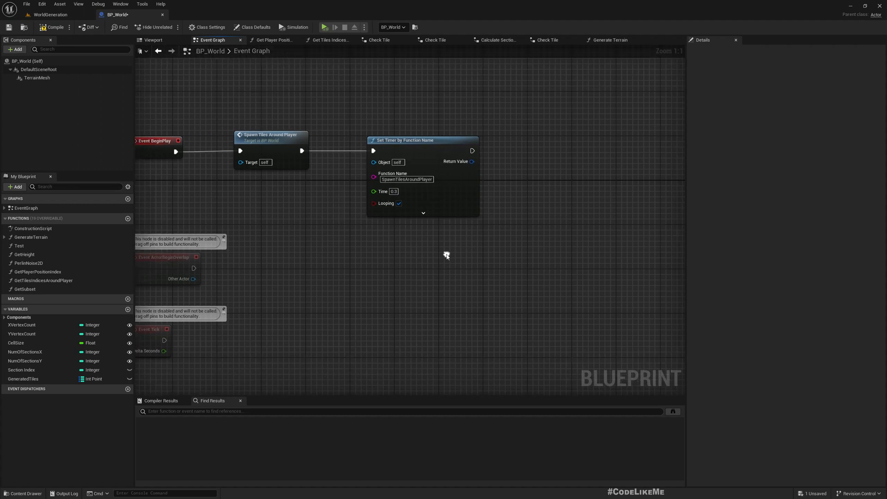
{"action": "left_click", "coordinate": [51, 25]}
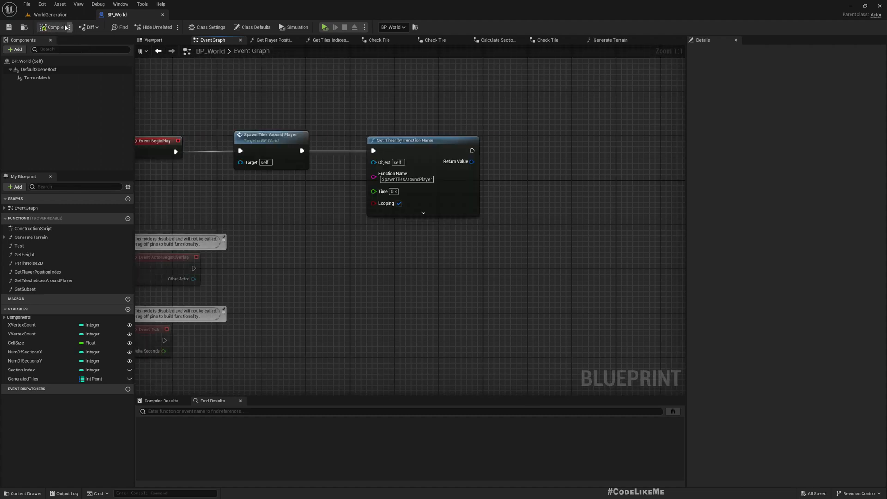
Step: Return to the WorldGeneration level and start Play-in-Editor in the viewport
{"action": "left_click", "coordinate": [50, 13]}
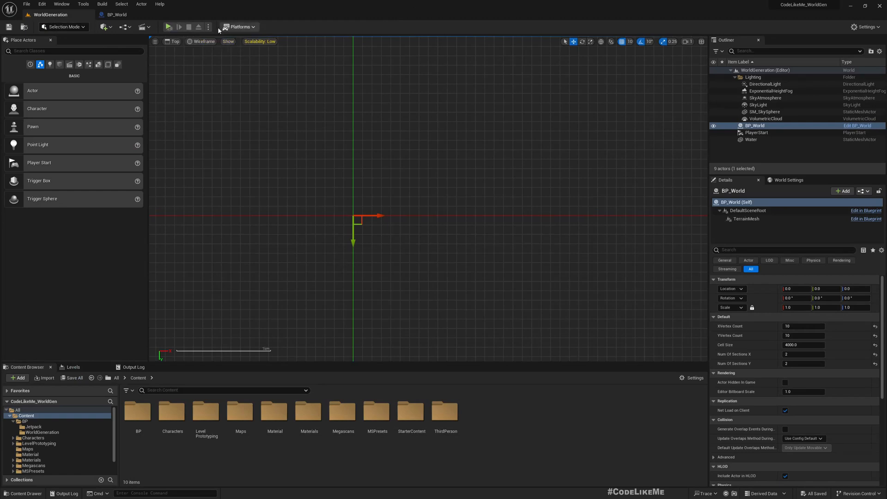
{"action": "left_click", "coordinate": [207, 26]}
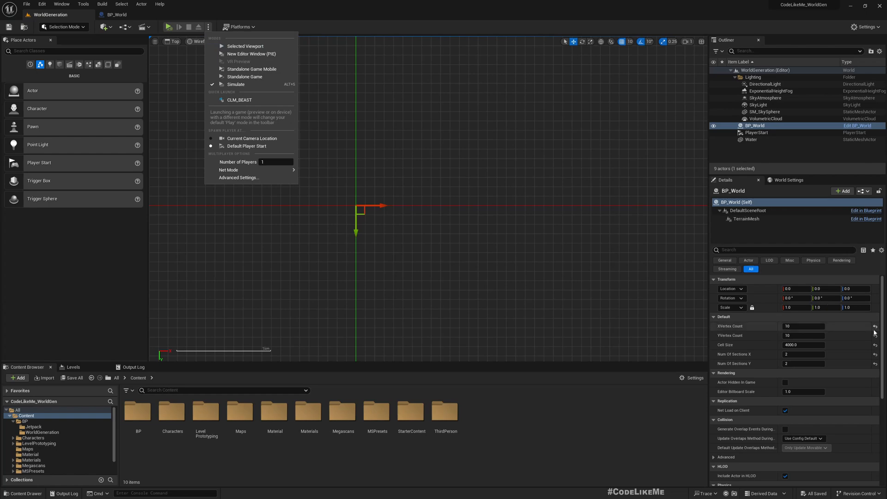
{"action": "mouse_move", "coordinate": [245, 46]}
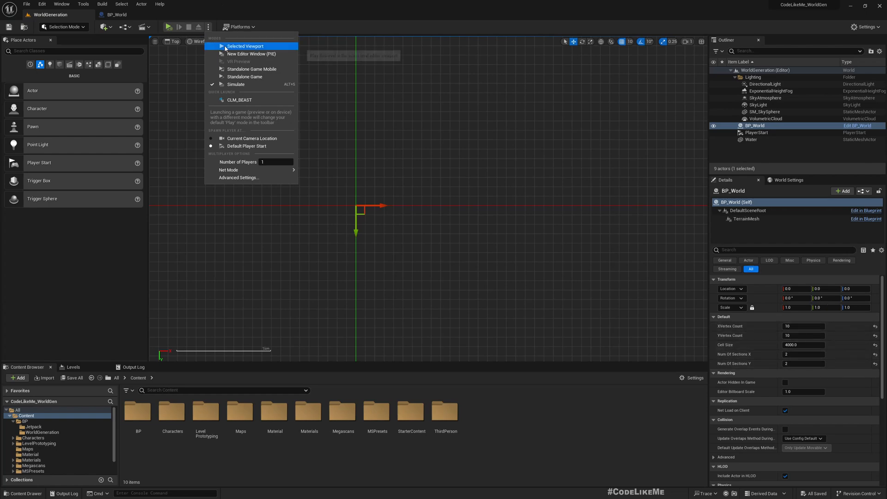
{"action": "left_click", "coordinate": [245, 47]}
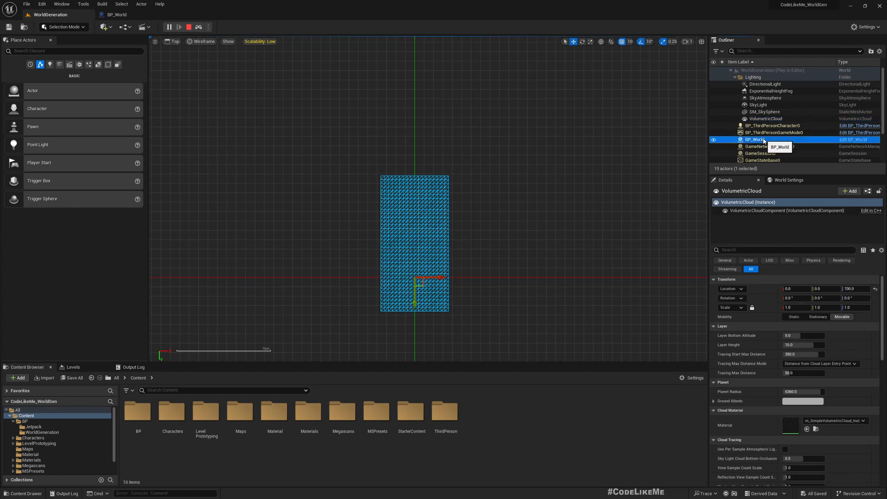
Step: Select BP_ThirdPersonCharacter0 and follow the tiles spawning around it
{"action": "left_click", "coordinate": [773, 125]}
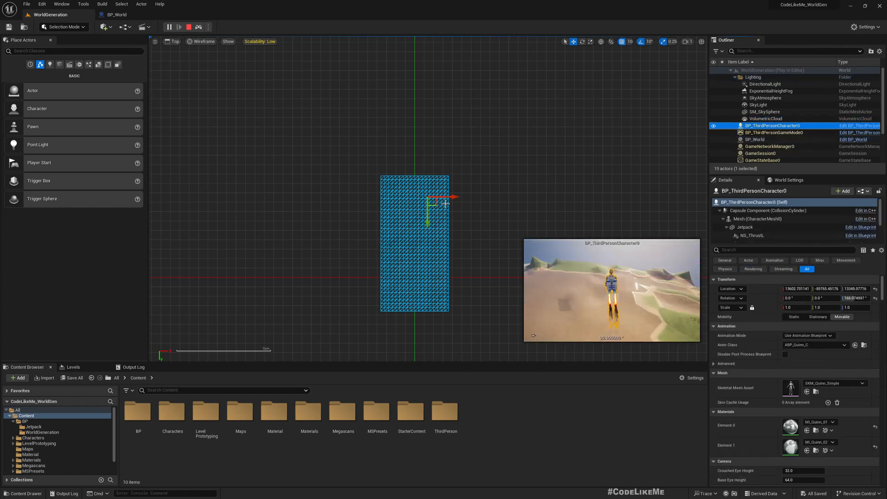
{"action": "left_click_drag", "start_coordinate": [447, 197], "coordinate": [354, 196]}
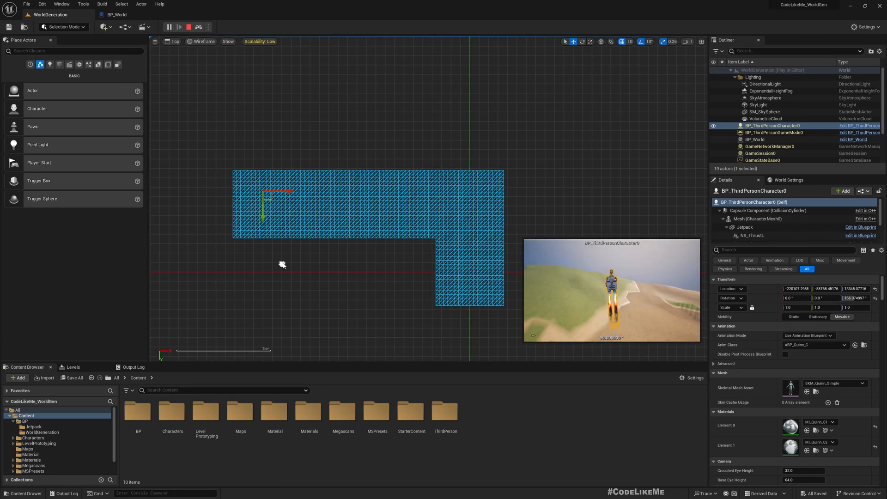
{"action": "mouse_move", "coordinate": [278, 252]}
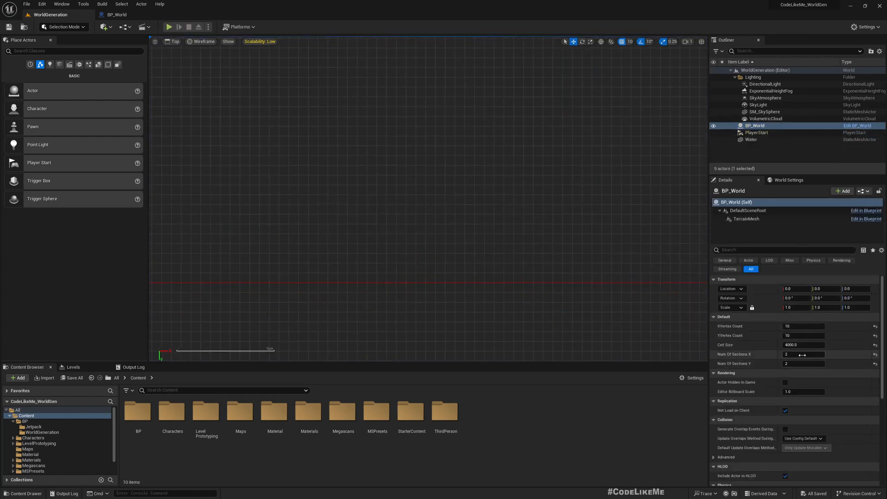
Step: Set BP_World's Num Of Sections X and Y to 4 and start a play test
{"action": "left_click", "coordinate": [803, 354]}
{"action": "type", "text": "4"}
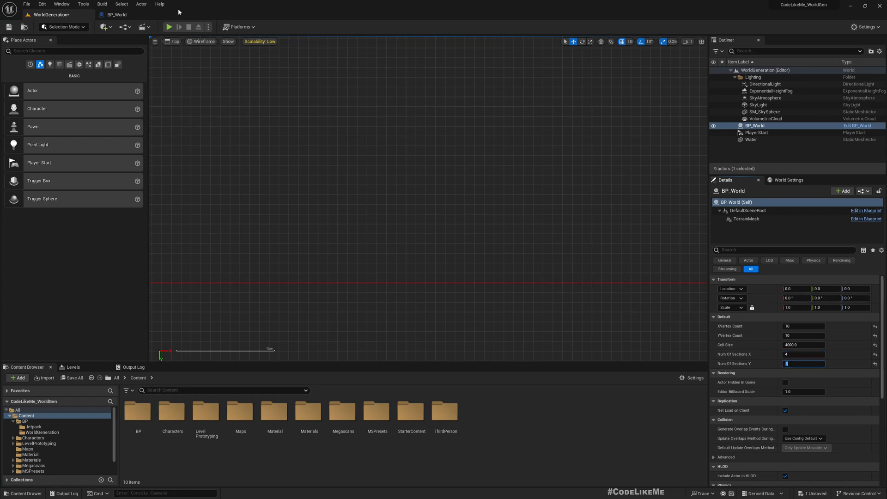
{"action": "left_click", "coordinate": [172, 26]}
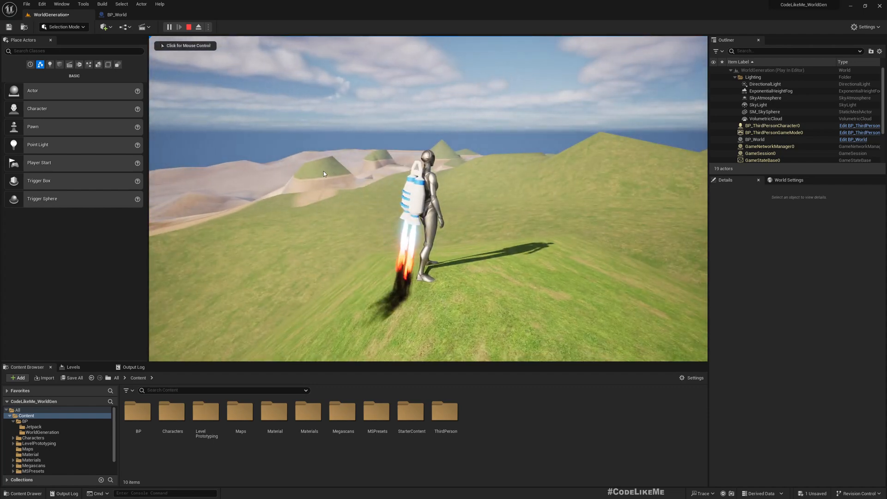
Step: Watch the larger tile blocks spawn around the character from the Top view, then stop playing
{"action": "left_click", "coordinate": [326, 174]}
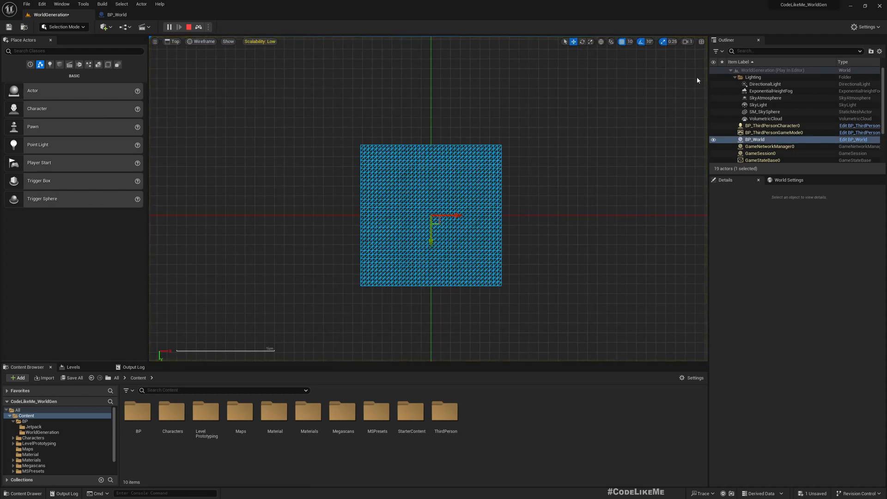
{"action": "left_click", "coordinate": [772, 126]}
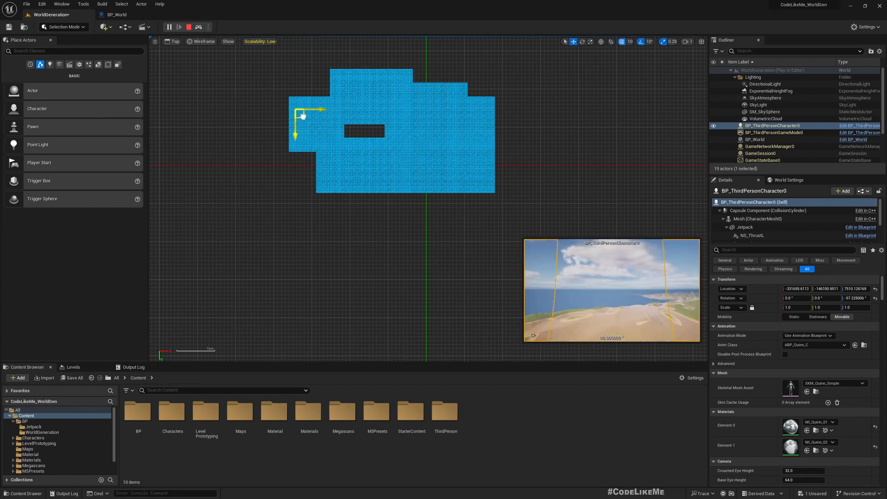
{"action": "left_click", "coordinate": [175, 26]}
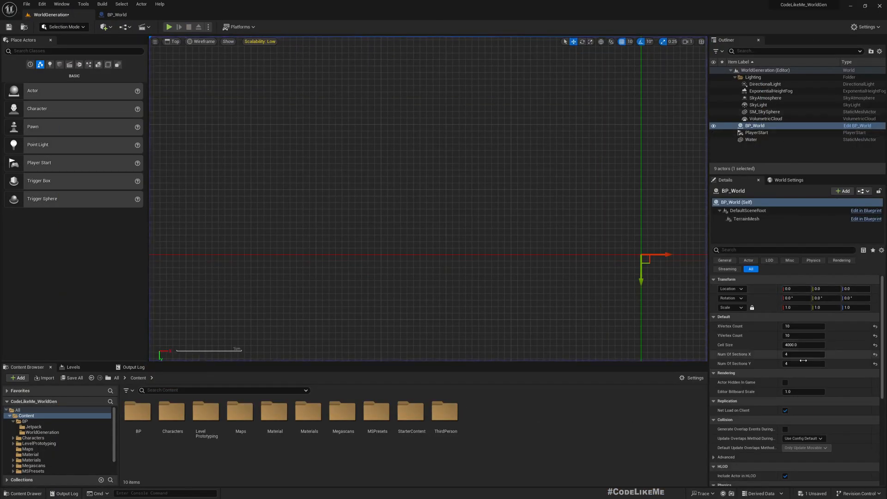
Step: Set BP_World's X and Y vertex counts to 50 and run a quick play test
{"action": "left_click", "coordinate": [804, 325]}
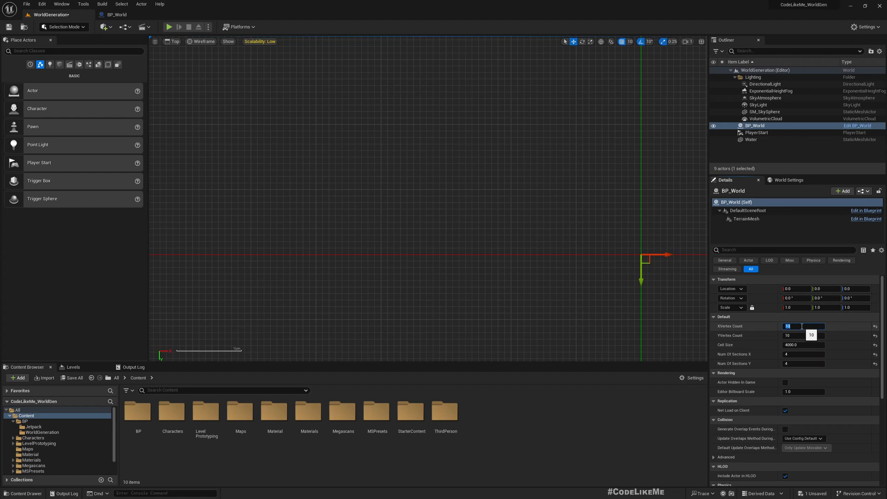
{"action": "type", "text": "50"}
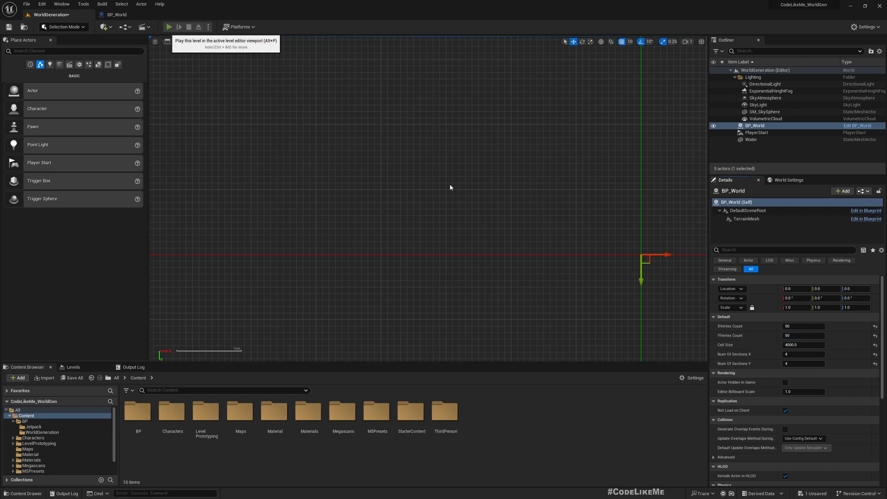
{"action": "mouse_move", "coordinate": [401, 161]}
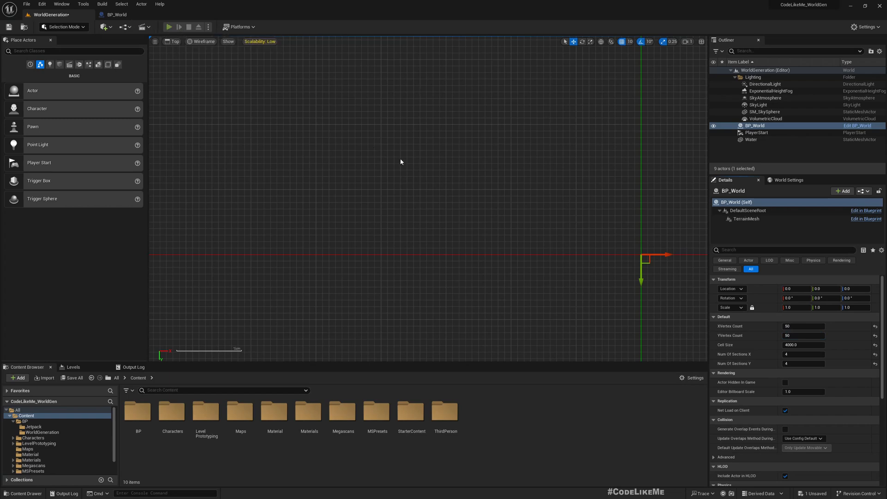
{"action": "left_click", "coordinate": [172, 26]}
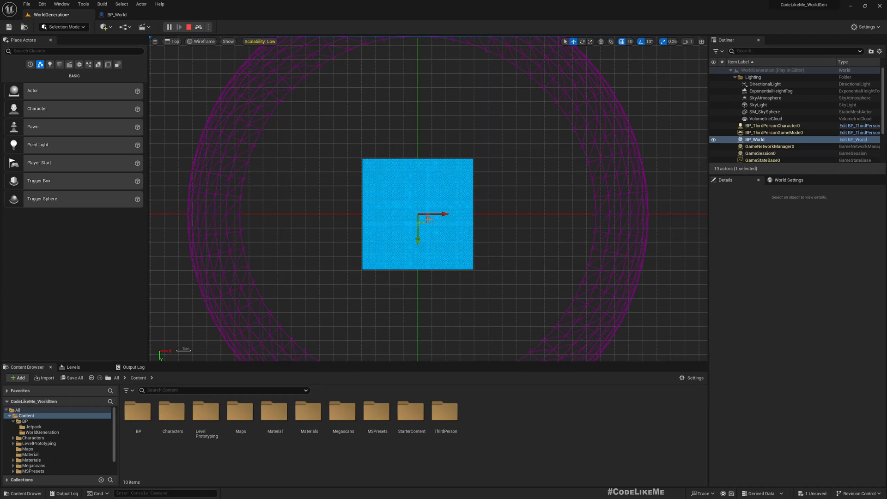
{"action": "left_click", "coordinate": [755, 138]}
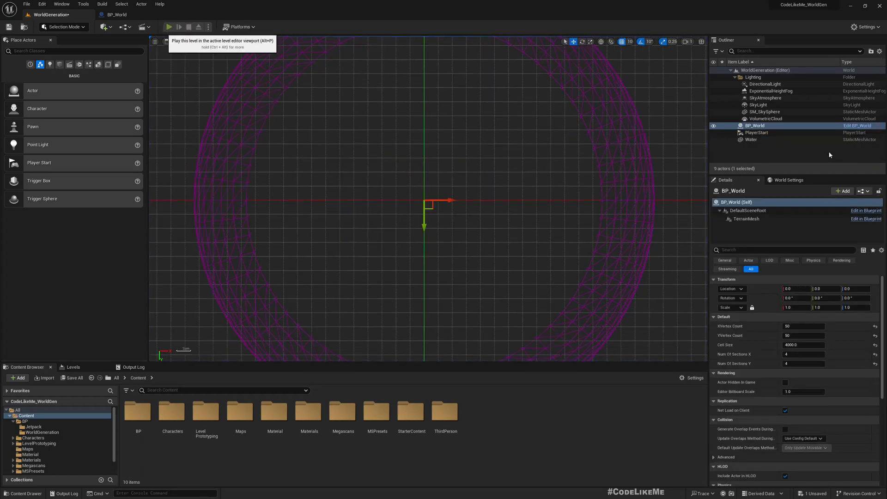
Step: Replay, follow the character as denser tiles spawn along its path, then stop
{"action": "left_click", "coordinate": [170, 26]}
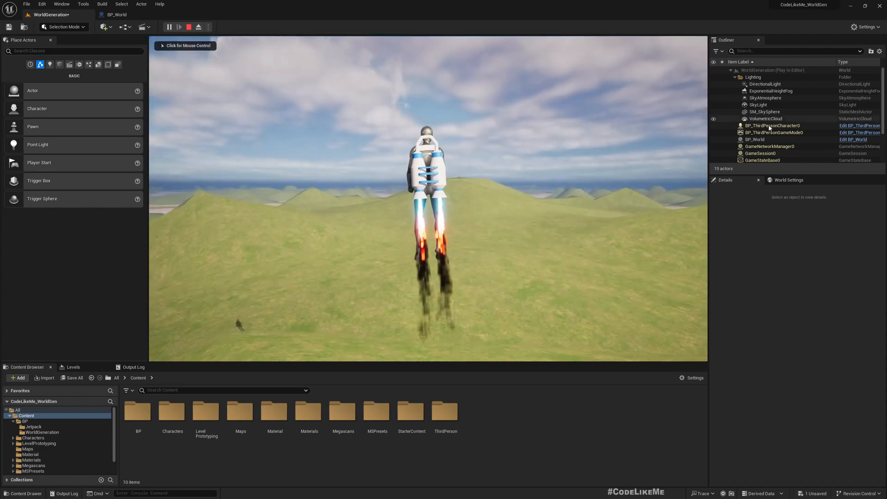
{"action": "left_click", "coordinate": [771, 126]}
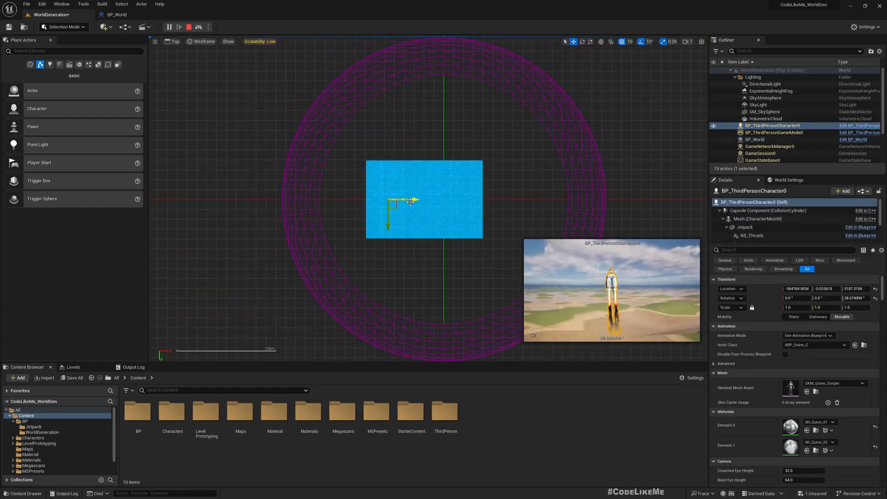
{"action": "left_click_drag", "start_coordinate": [411, 203], "coordinate": [438, 150]}
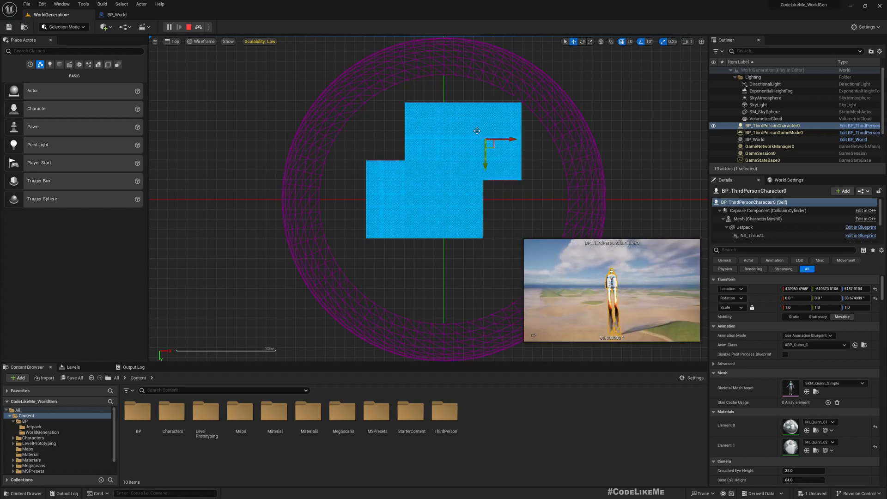
{"action": "left_click", "coordinate": [183, 26]}
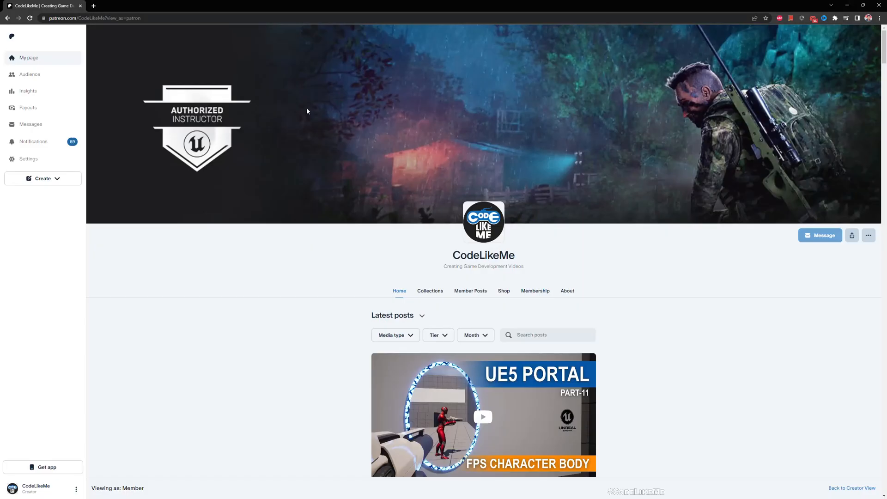
{"action": "scroll", "scroll_direction": "down", "scroll_amount": 3}
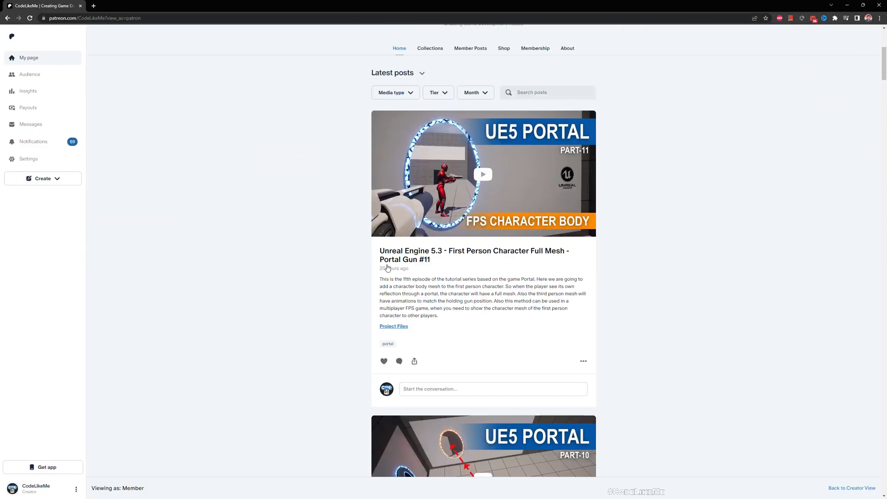
{"action": "scroll", "scroll_direction": "down", "scroll_amount": 3}
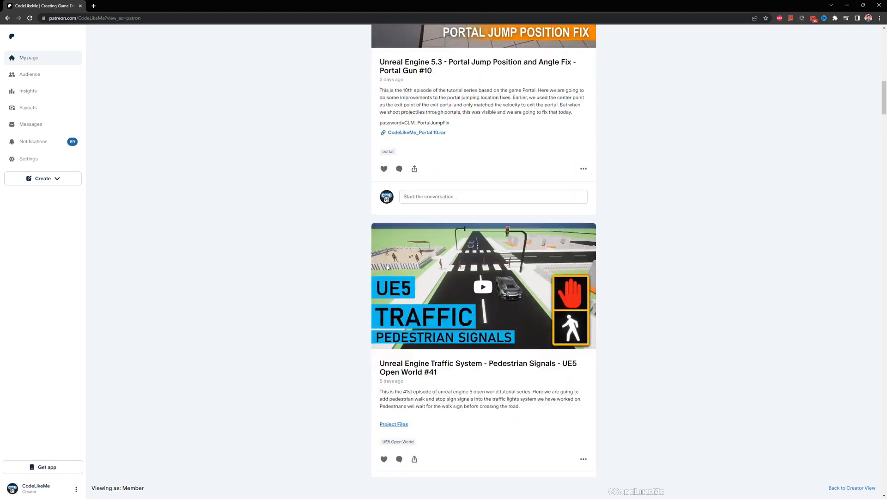
{"action": "scroll", "scroll_direction": "down", "scroll_amount": 3}
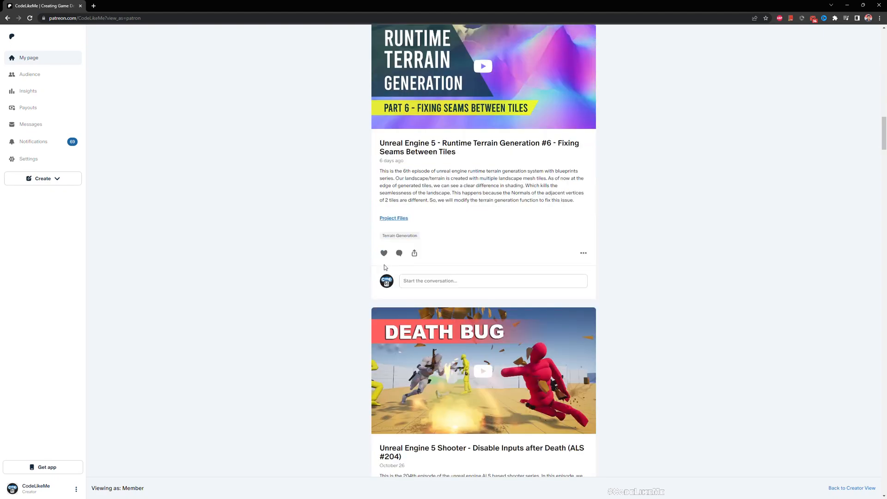
{"action": "scroll", "scroll_direction": "down", "scroll_amount": 3}
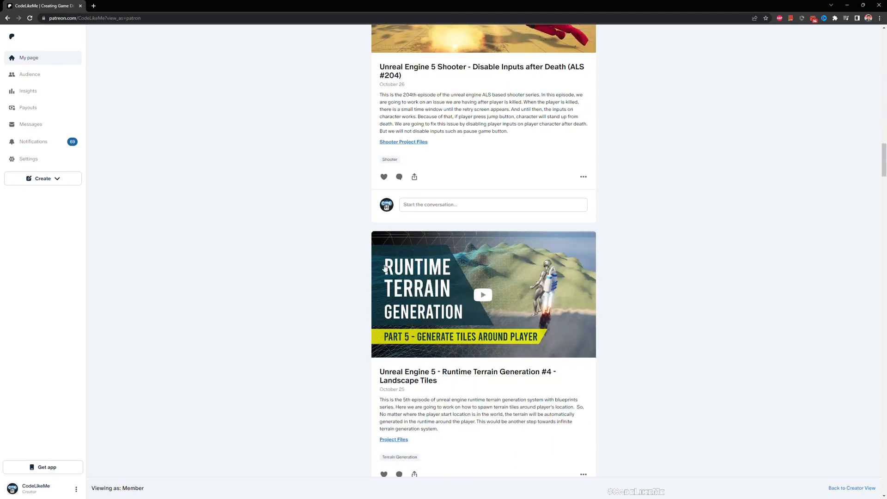
{"action": "scroll", "scroll_direction": "down", "scroll_amount": 3}
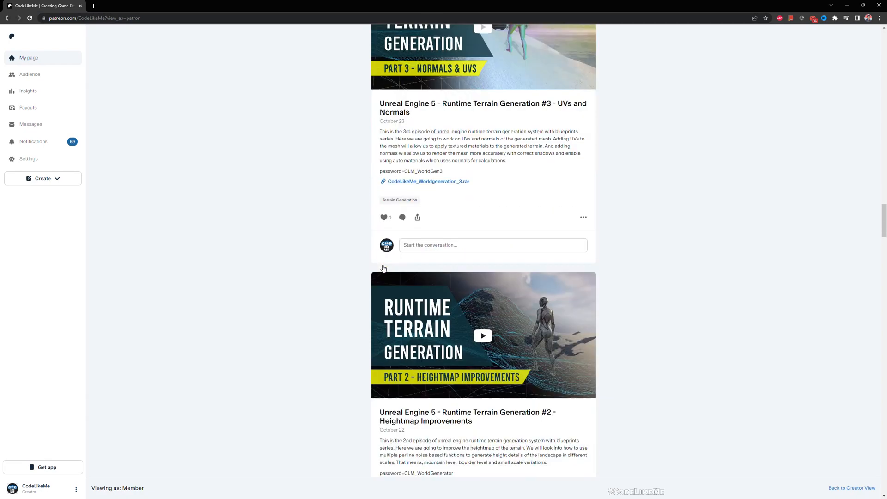
{"action": "scroll", "scroll_direction": "down", "scroll_amount": 3}
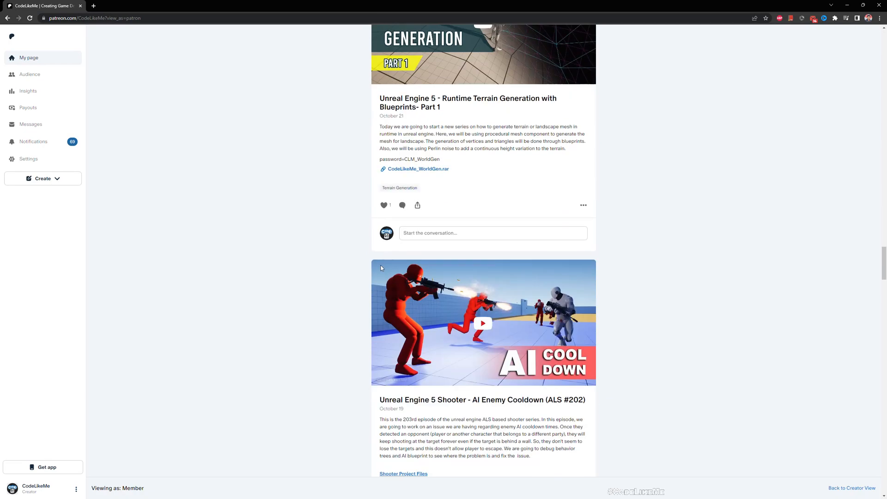
{"action": "scroll", "scroll_direction": "down", "scroll_amount": 3}
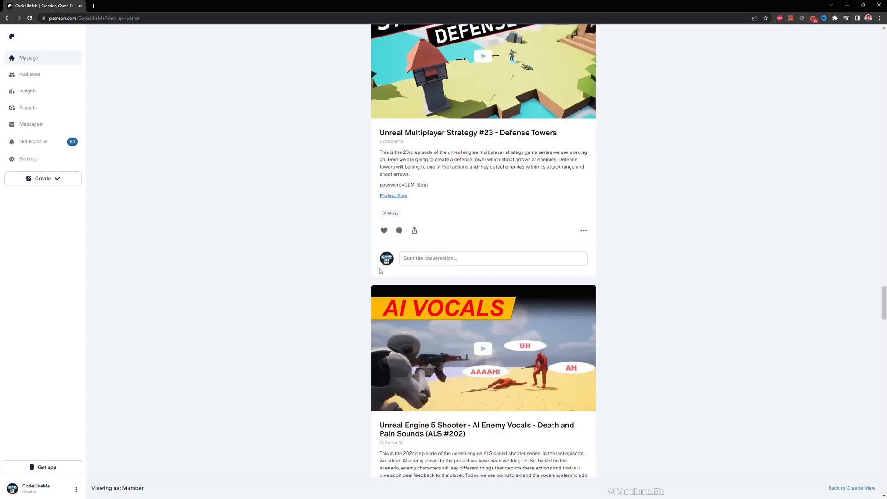
{"action": "scroll", "scroll_direction": "down", "scroll_amount": 3}
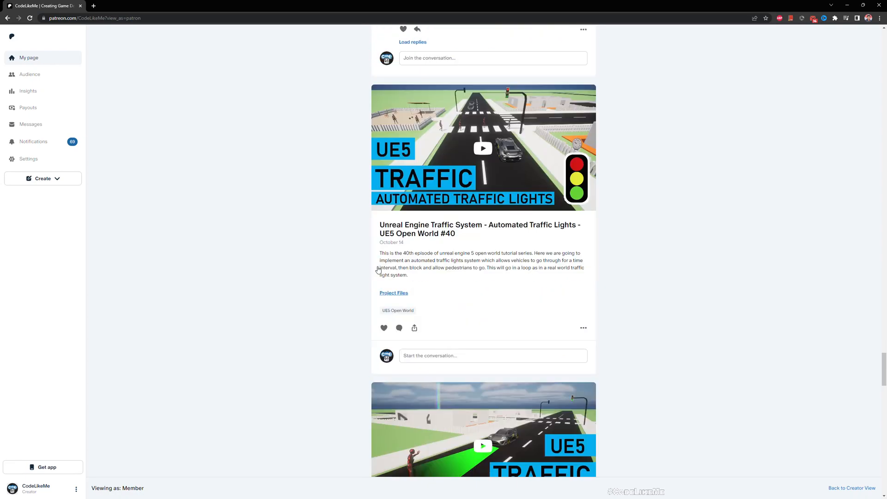